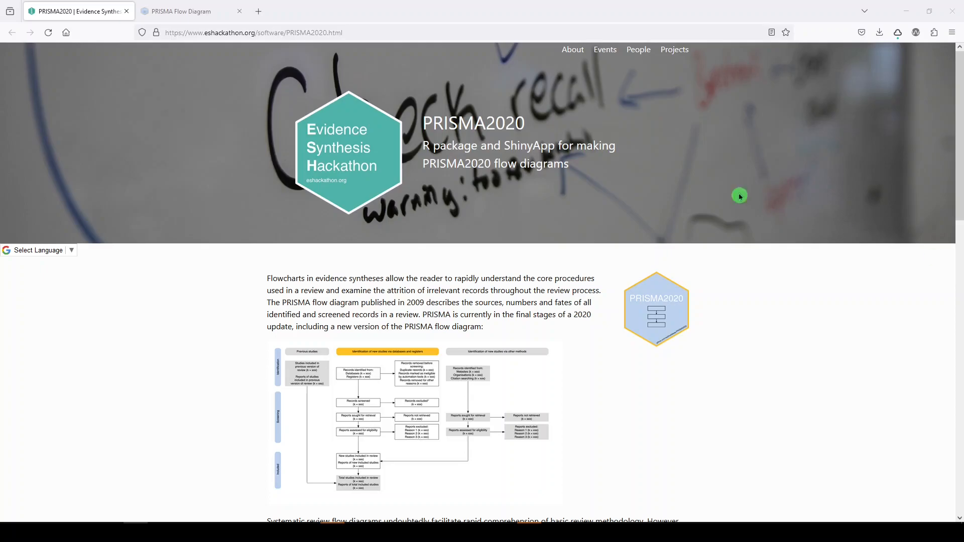
pyautogui.moveTo(517, 327)
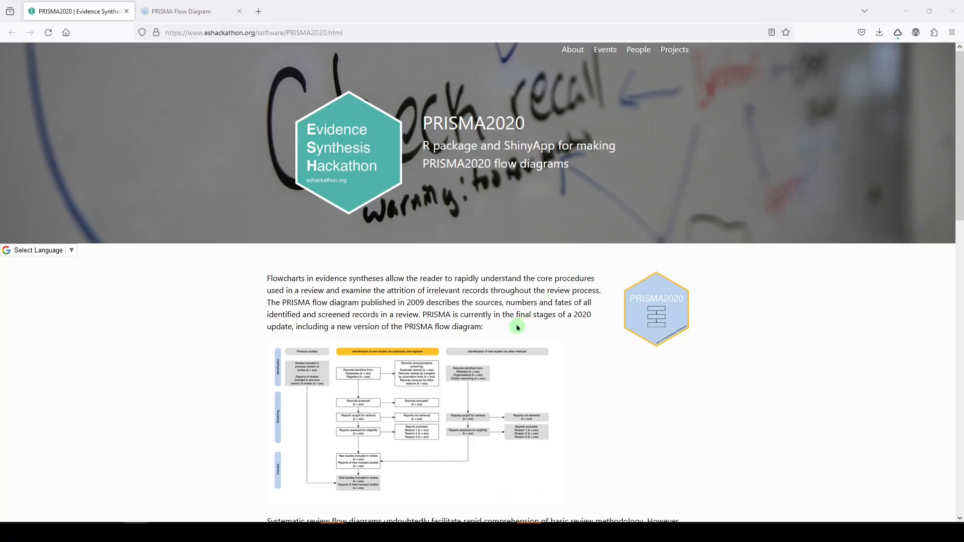
# Step: Follow the link from the PRISMA page to launch the online flow diagram tool in a new tab
pyautogui.scroll(-3)
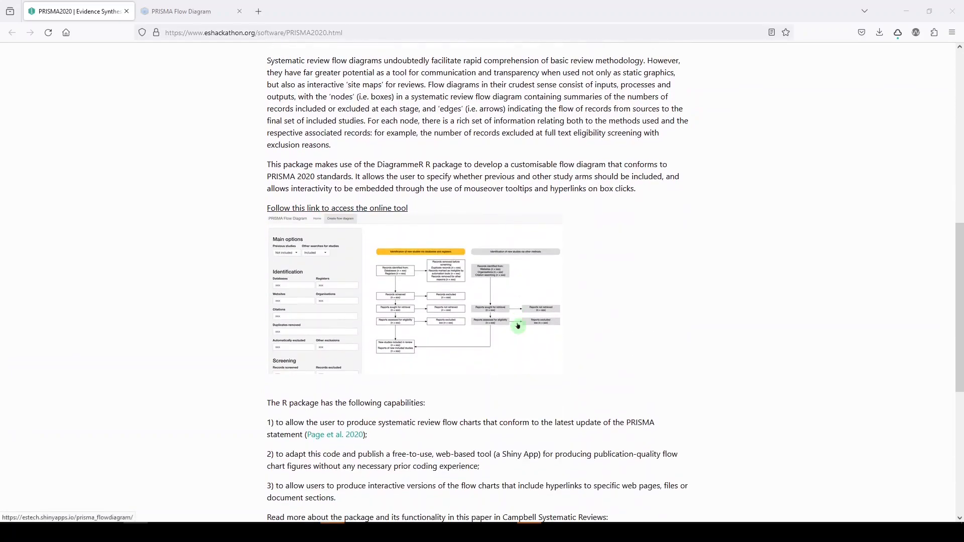
pyautogui.scroll(-3)
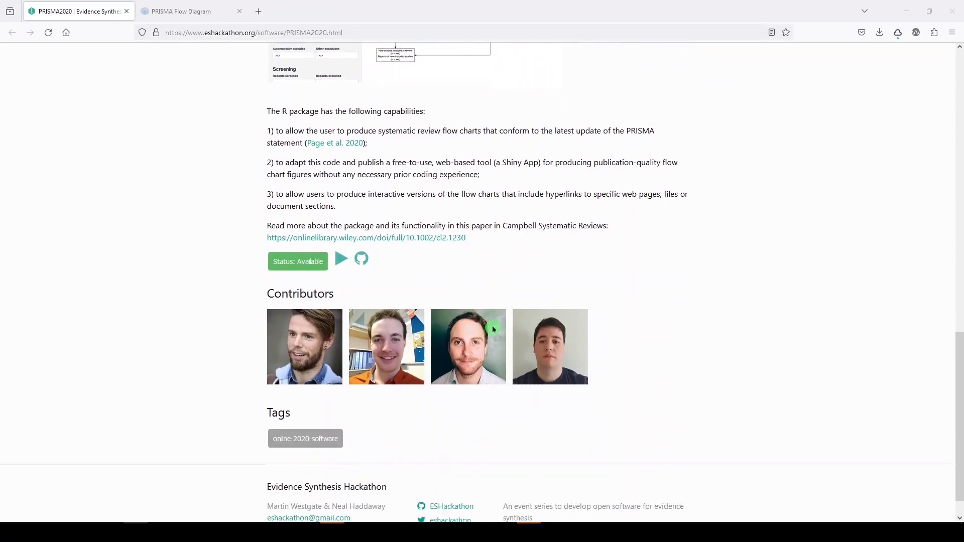
pyautogui.scroll(-3)
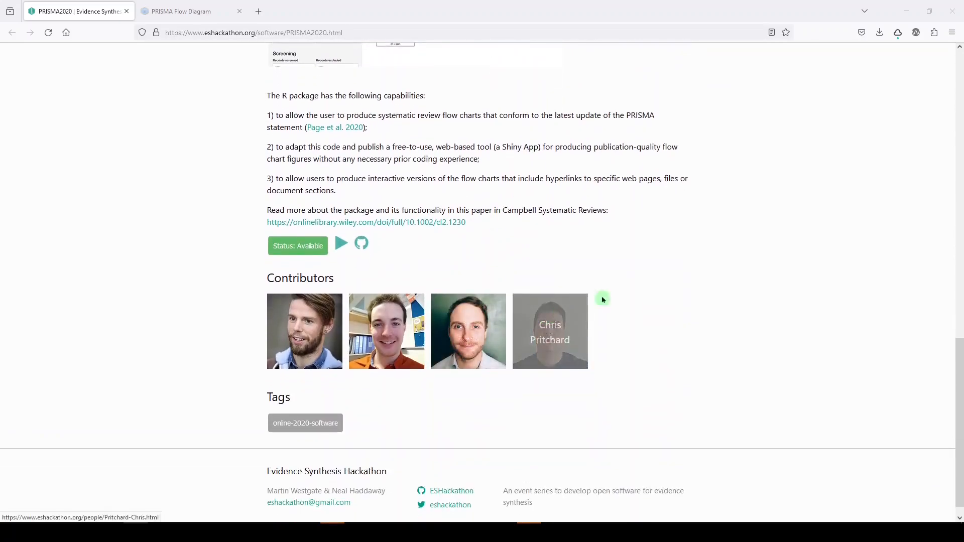
pyautogui.scroll(3)
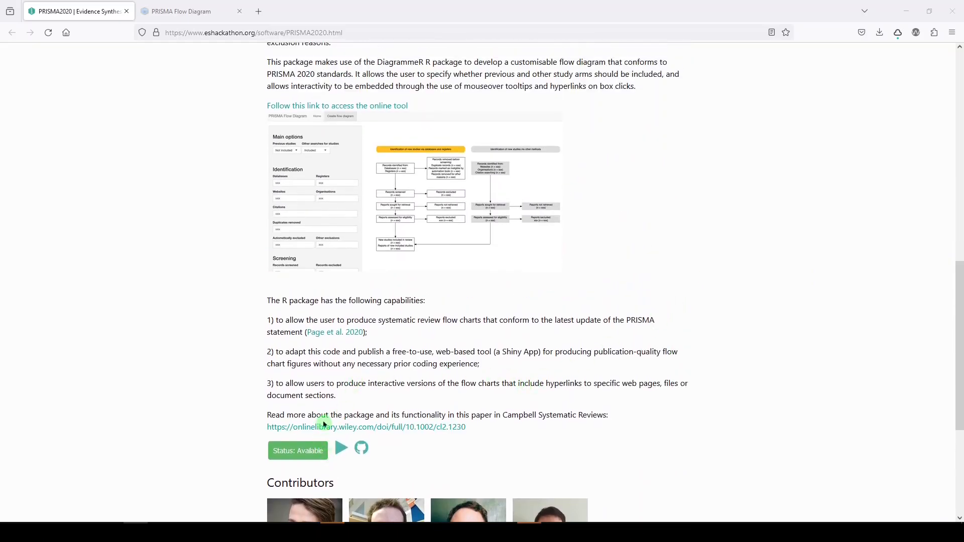
pyautogui.scroll(3)
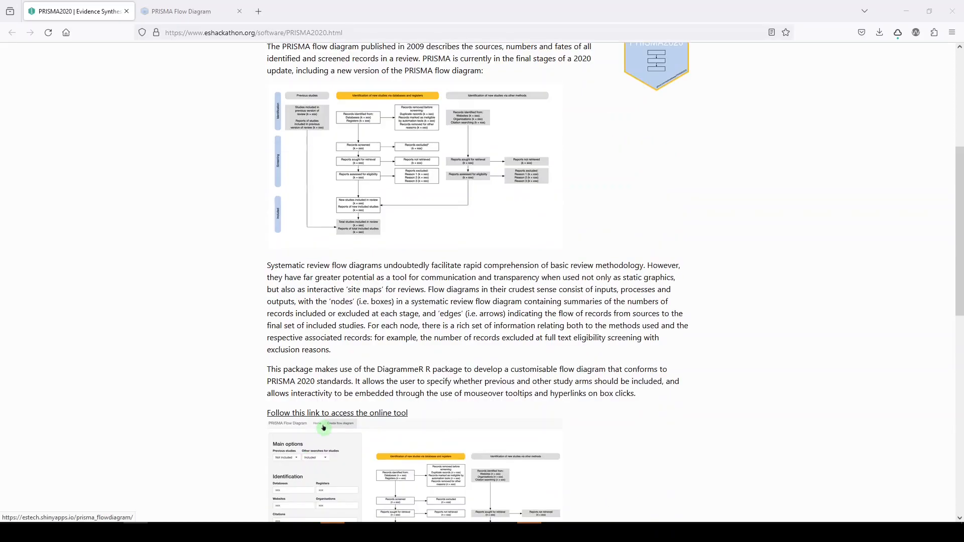
pyautogui.moveTo(317, 409)
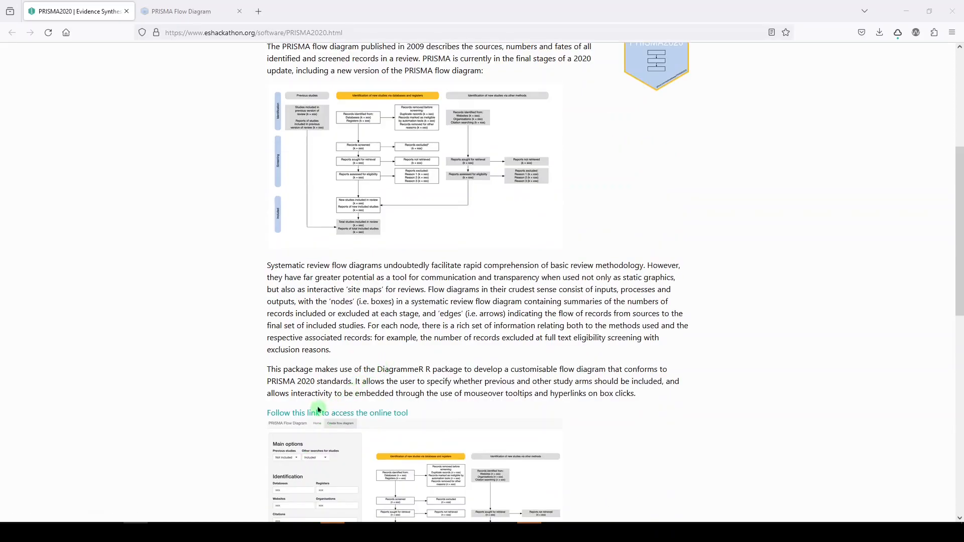
pyautogui.click(309, 413)
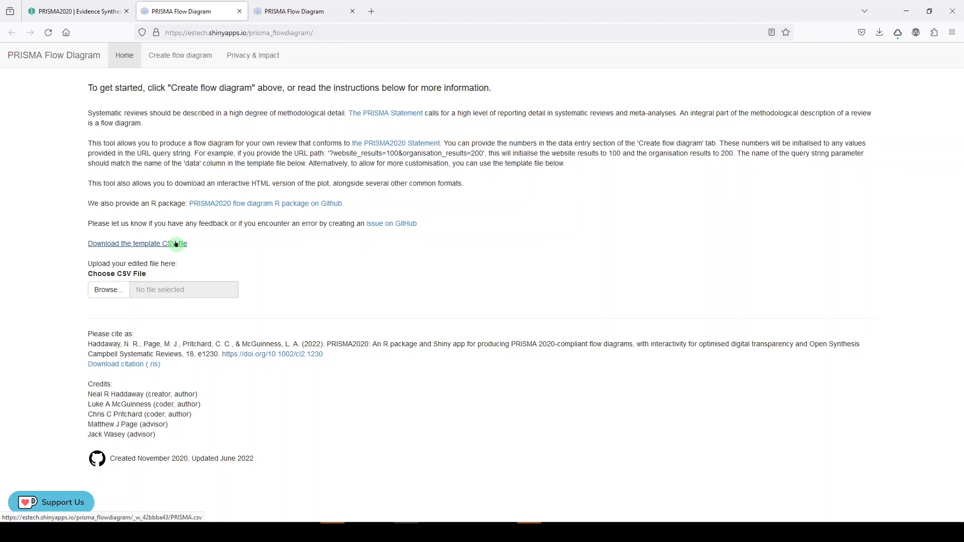
pyautogui.moveTo(180, 66)
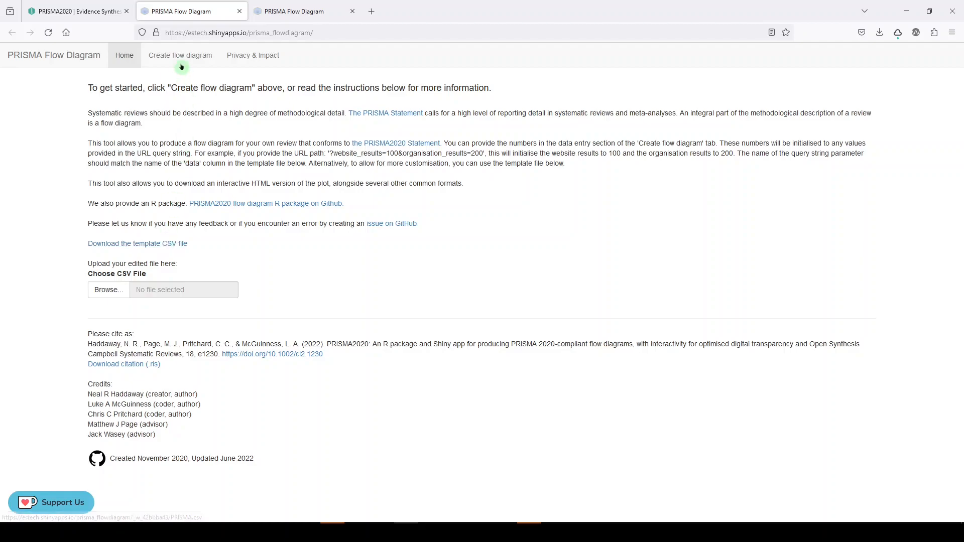
pyautogui.moveTo(180, 55)
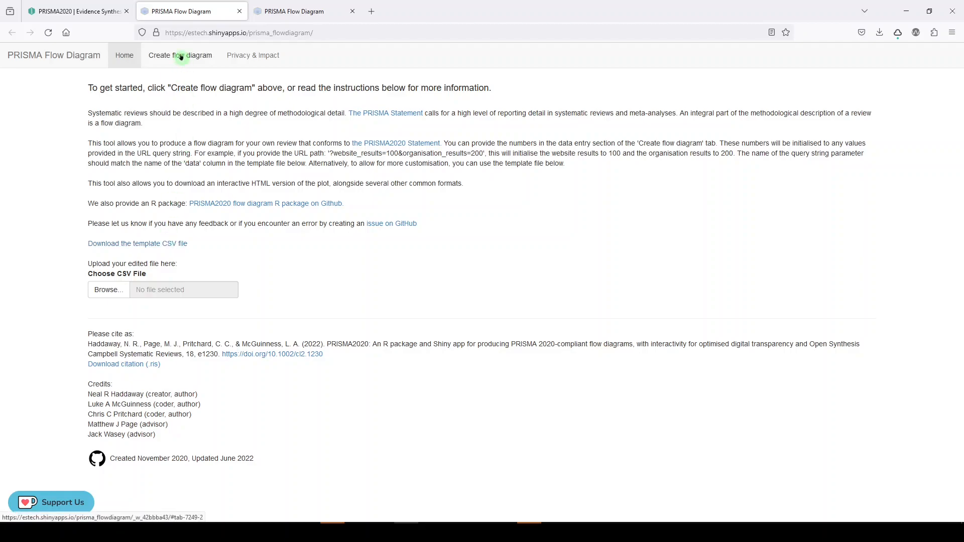
# Step: On Create flow diagram, include Other searches for studies and leave databases/registers detail at defaults
pyautogui.click(180, 55)
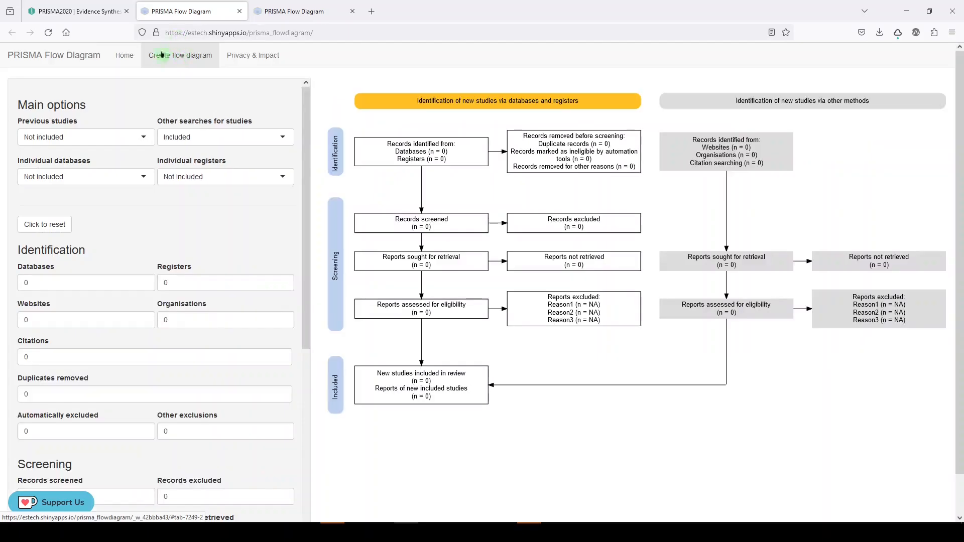
pyautogui.click(85, 136)
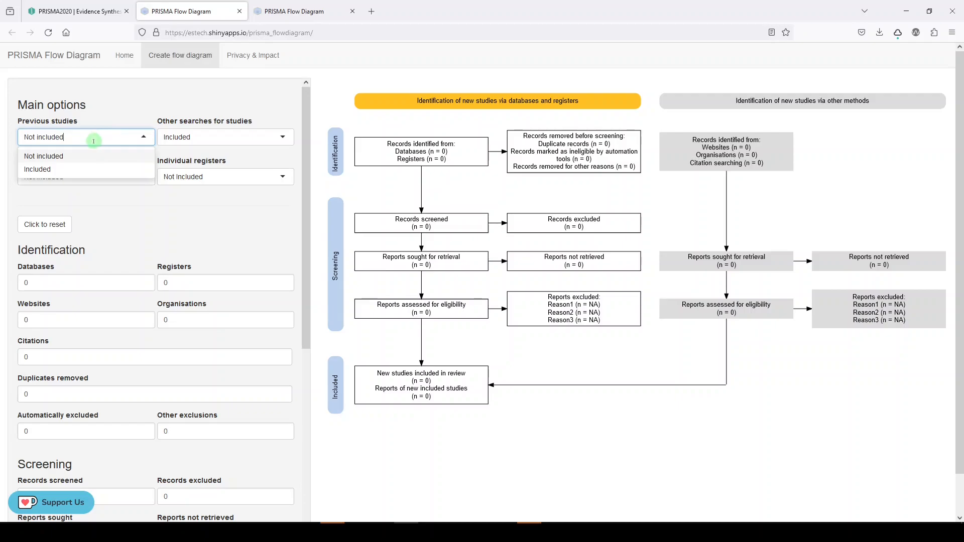
pyautogui.moveTo(158, 143)
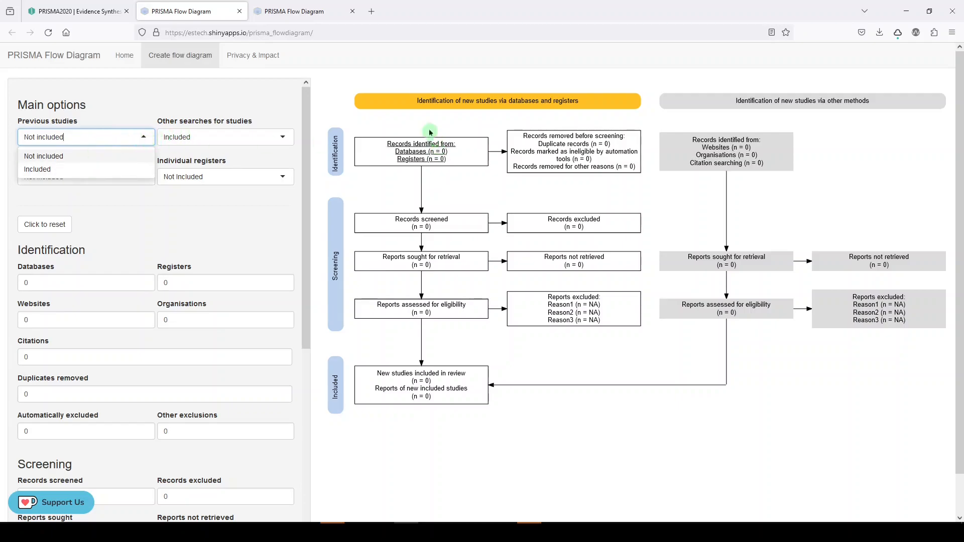
pyautogui.moveTo(440, 174)
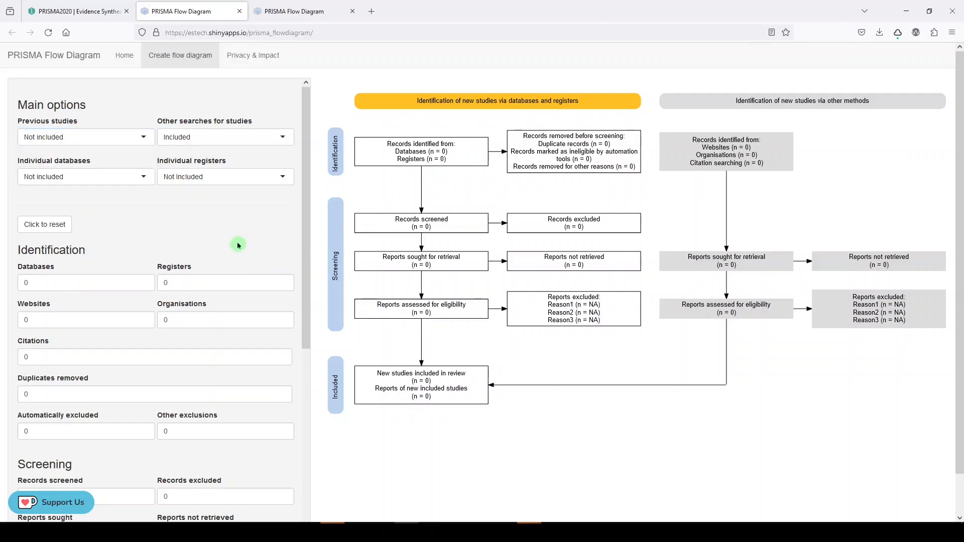
pyautogui.moveTo(83, 137)
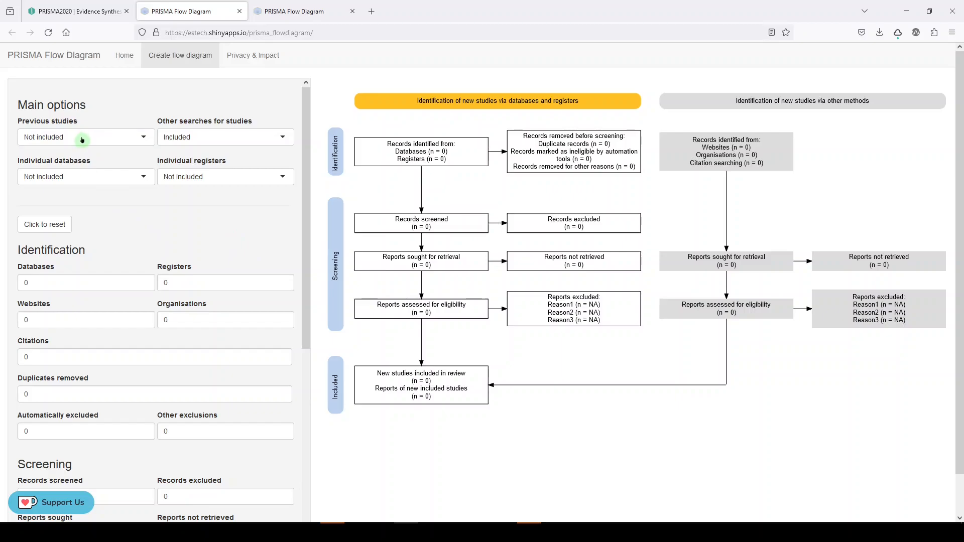
pyautogui.moveTo(218, 138)
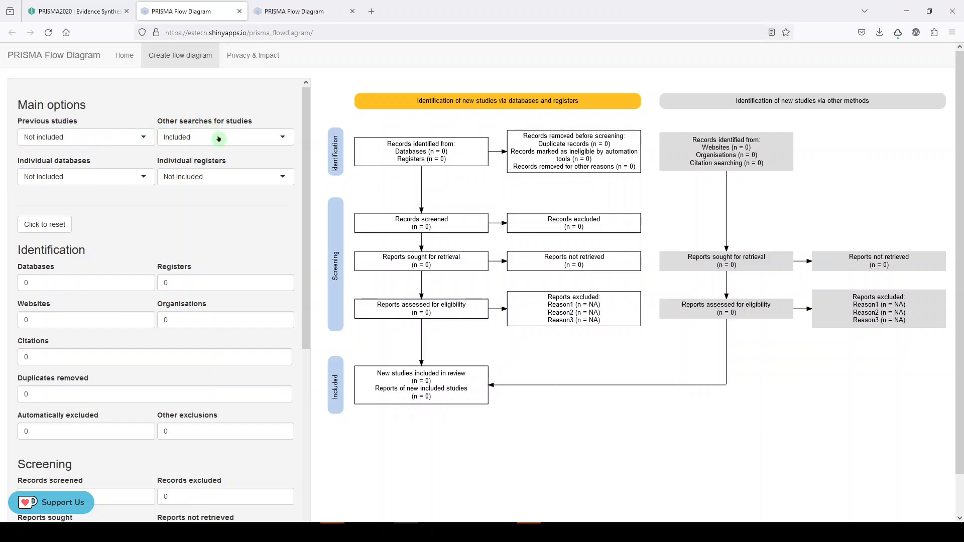
pyautogui.click(86, 176)
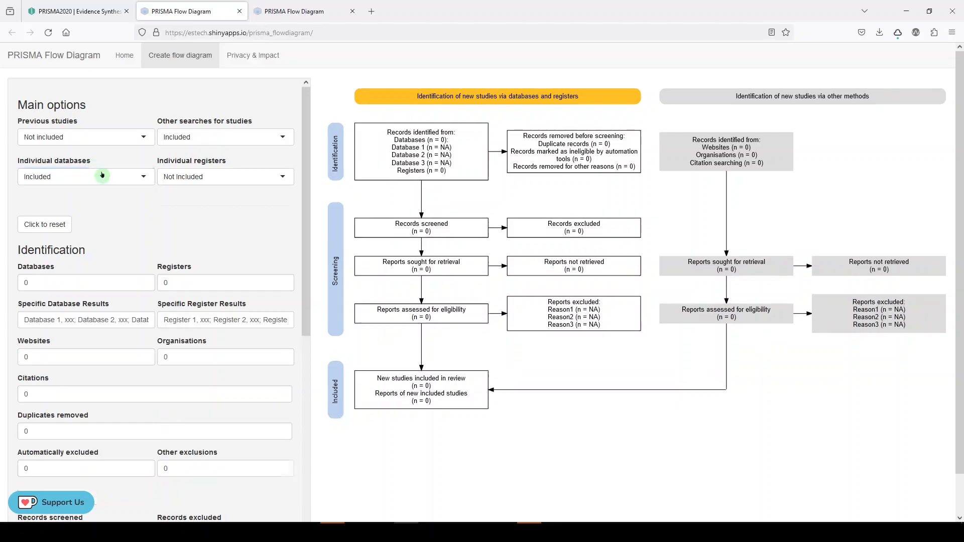
pyautogui.moveTo(220, 188)
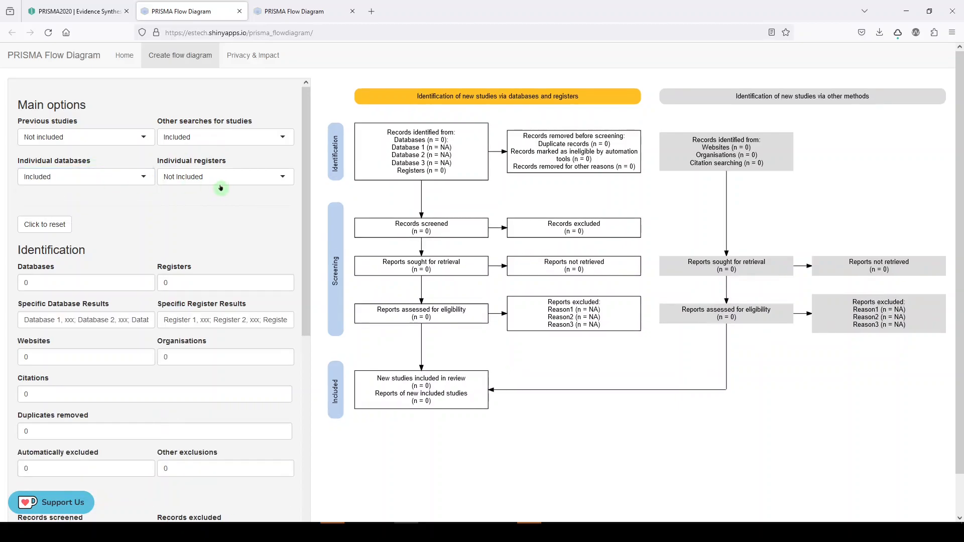
pyautogui.moveTo(227, 180)
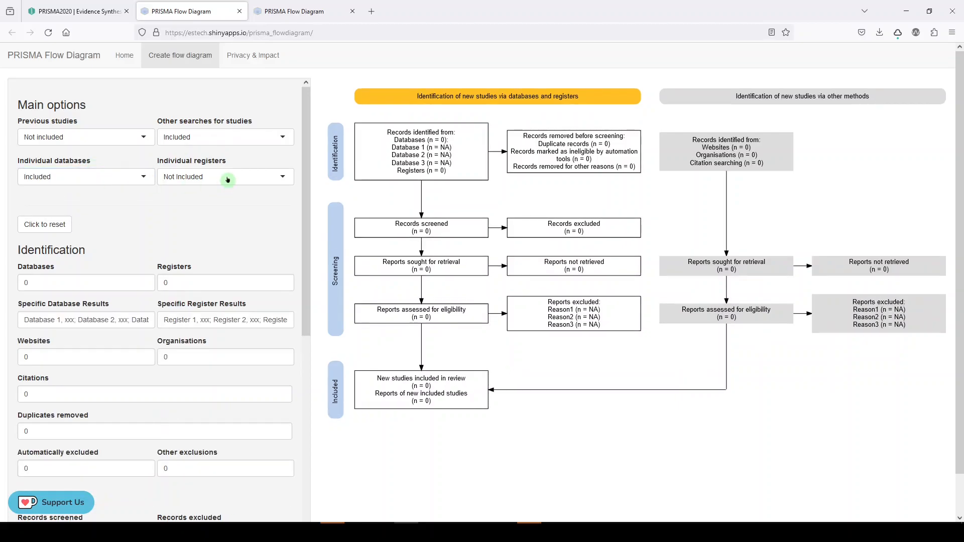
pyautogui.click(225, 176)
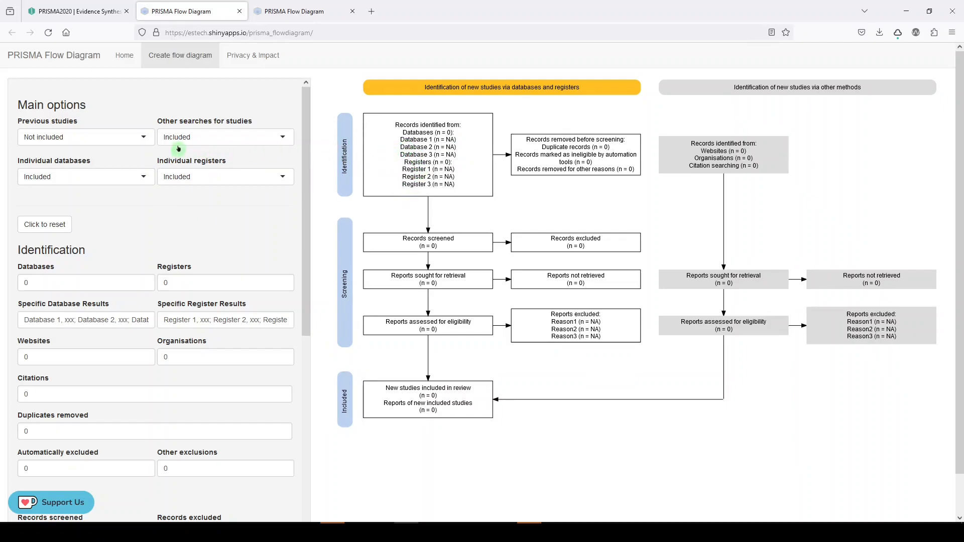
pyautogui.moveTo(113, 178)
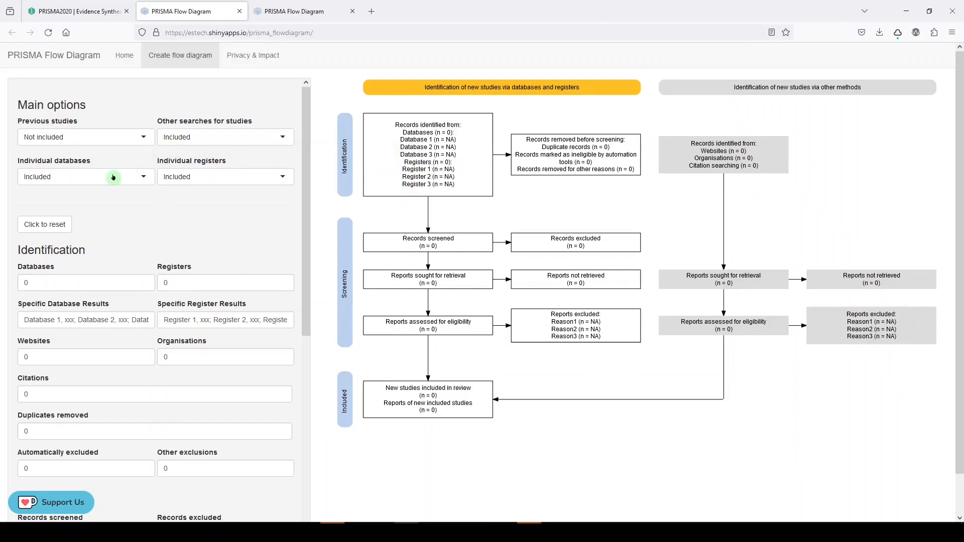
pyautogui.click(85, 176)
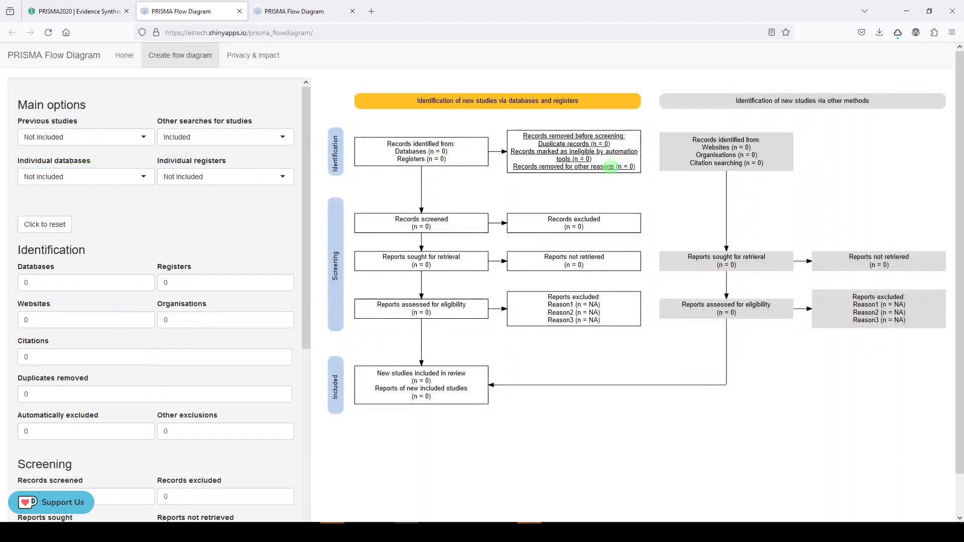
pyautogui.moveTo(423, 206)
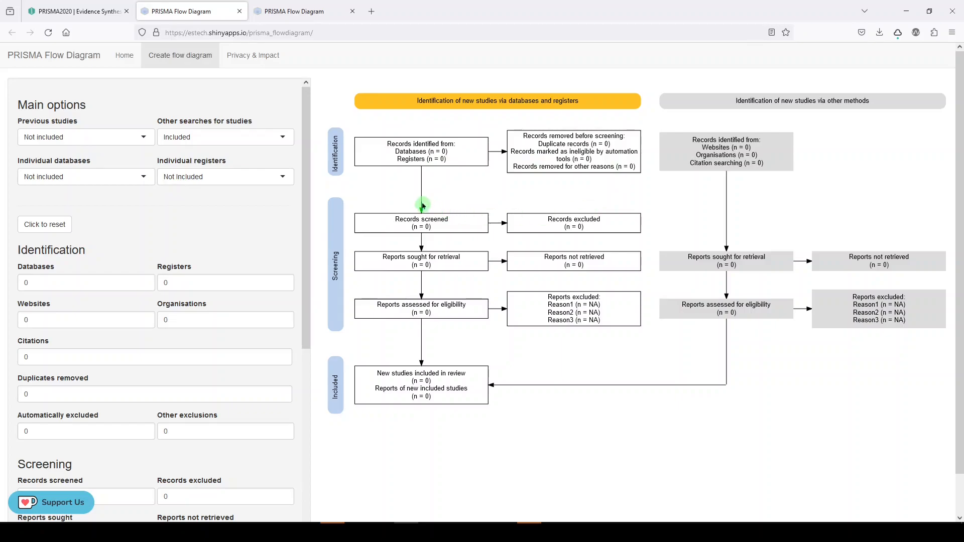
pyautogui.moveTo(44, 225)
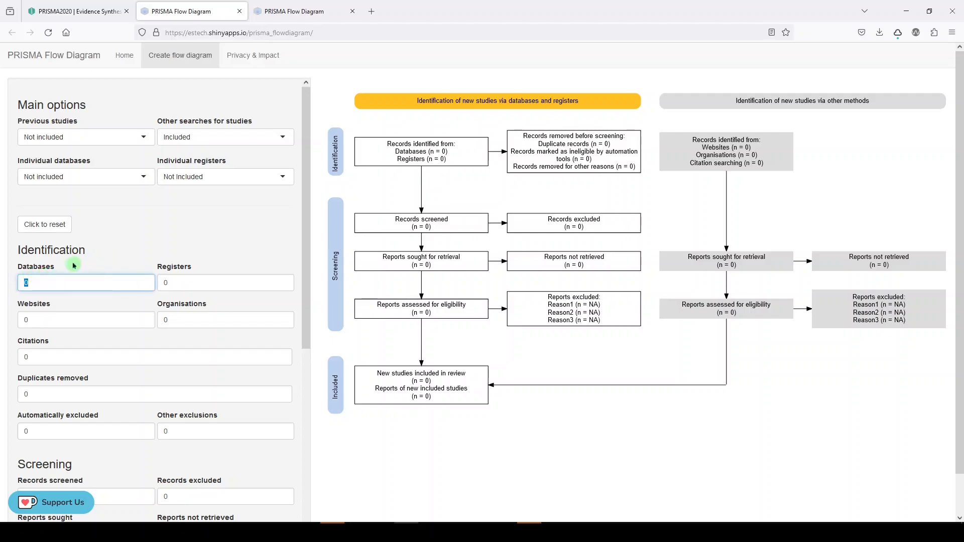
pyautogui.moveTo(143, 249)
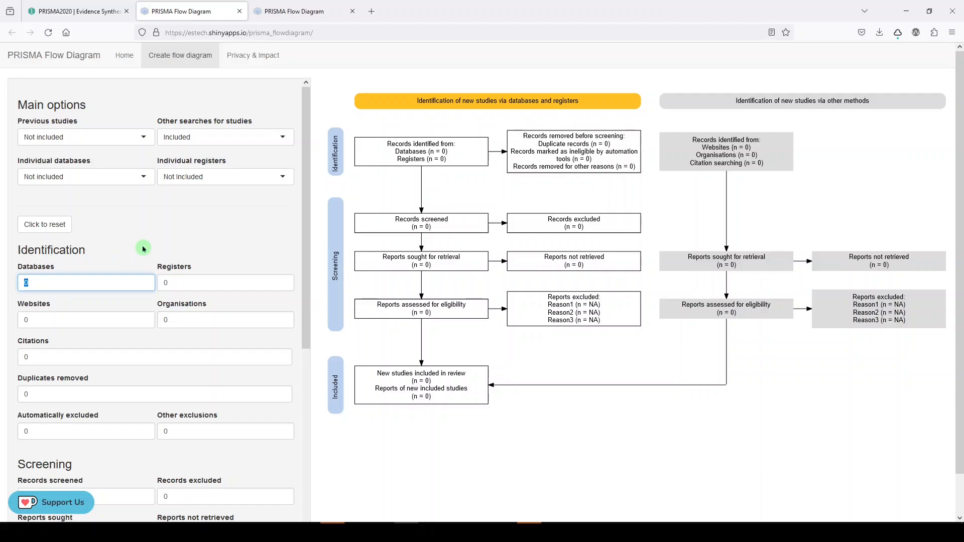
# Step: Enter identification sources: Databases 500, Registers 100, Websites 5, Organisations 5, Citations 5
pyautogui.write('500')
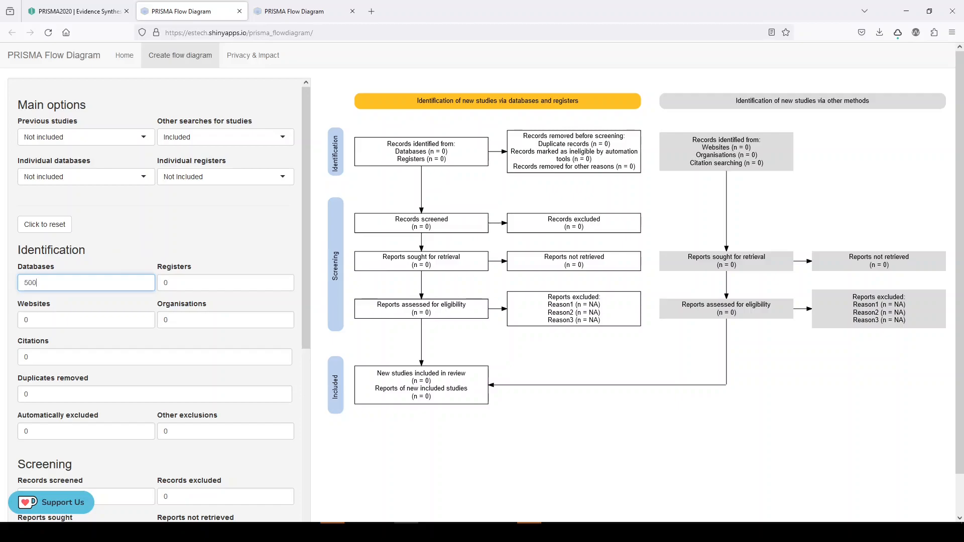
pyautogui.click(225, 283)
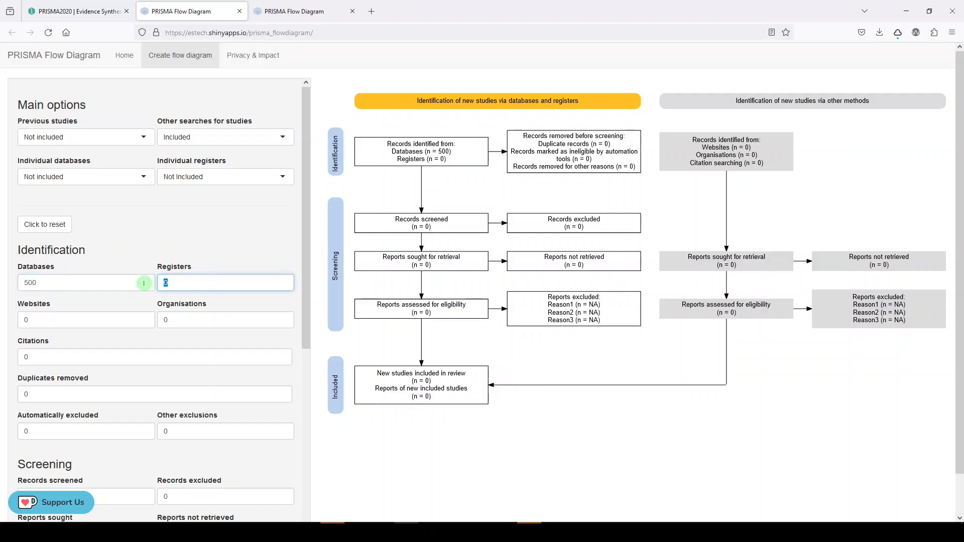
pyautogui.write('100')
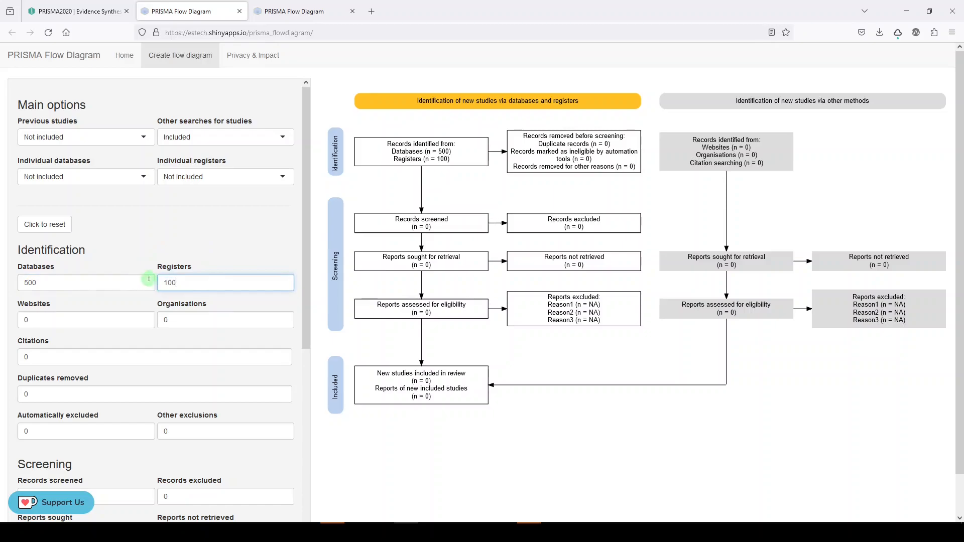
pyautogui.click(85, 319)
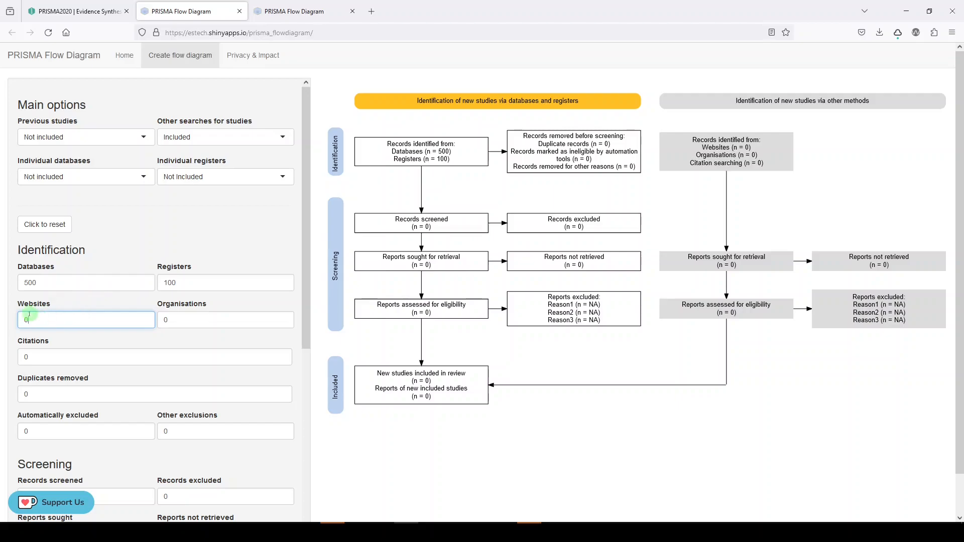
pyautogui.write('5')
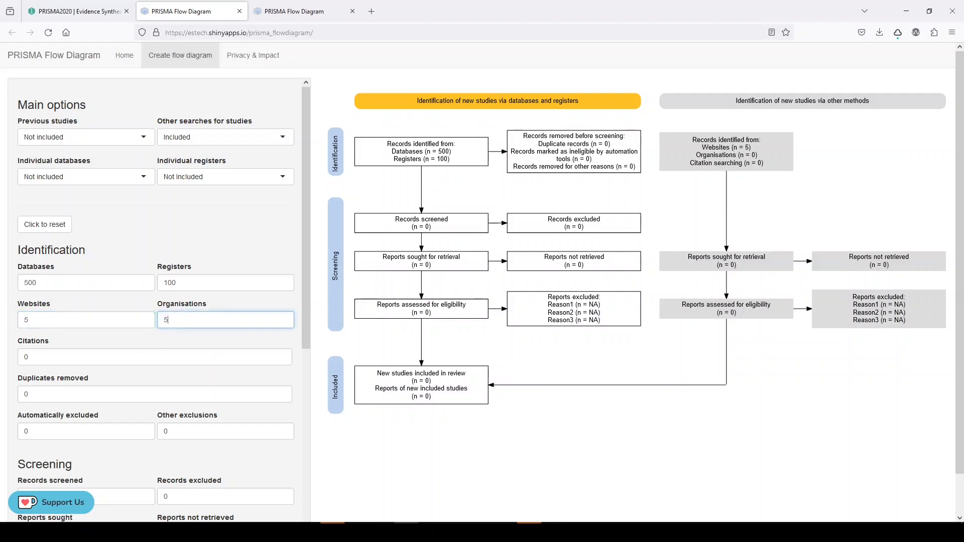
pyautogui.moveTo(777, 143)
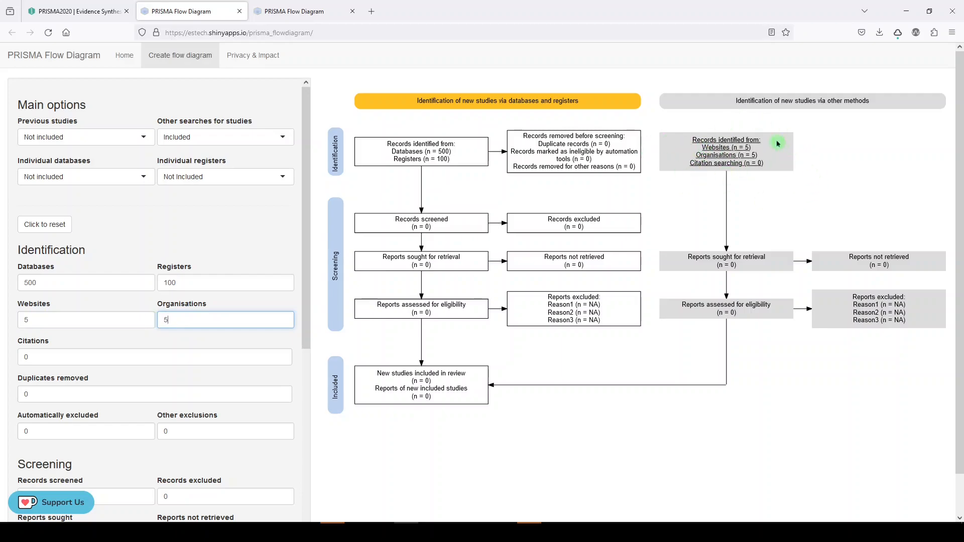
pyautogui.click(154, 356)
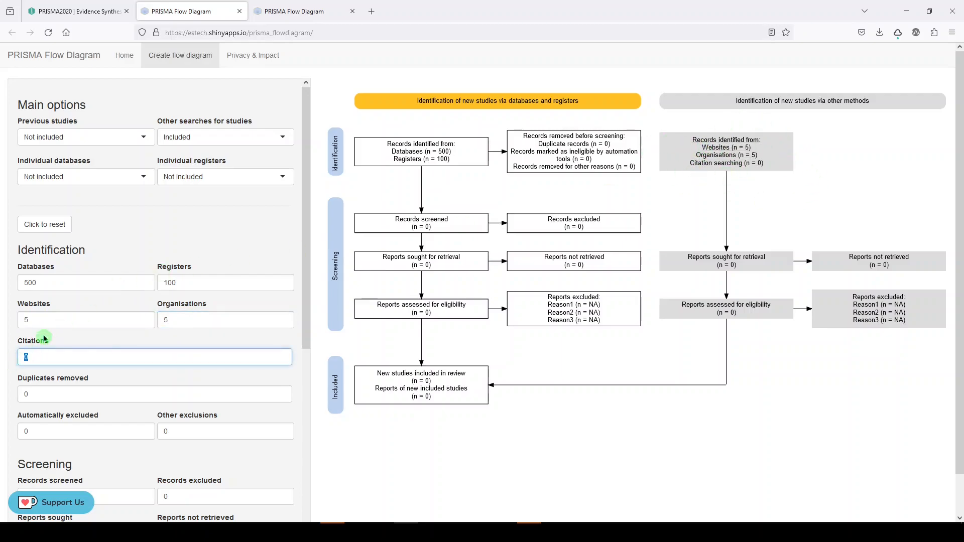
pyautogui.moveTo(135, 355)
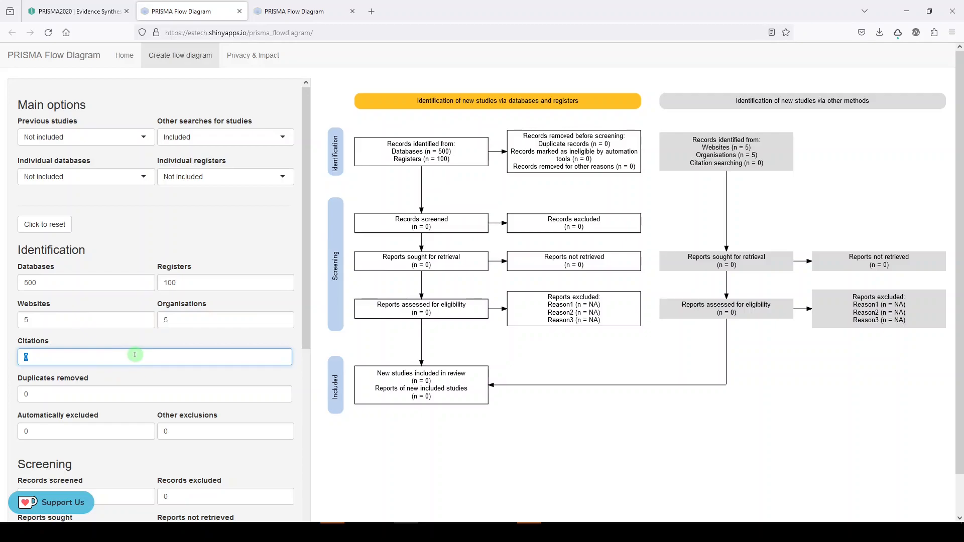
pyautogui.write('5')
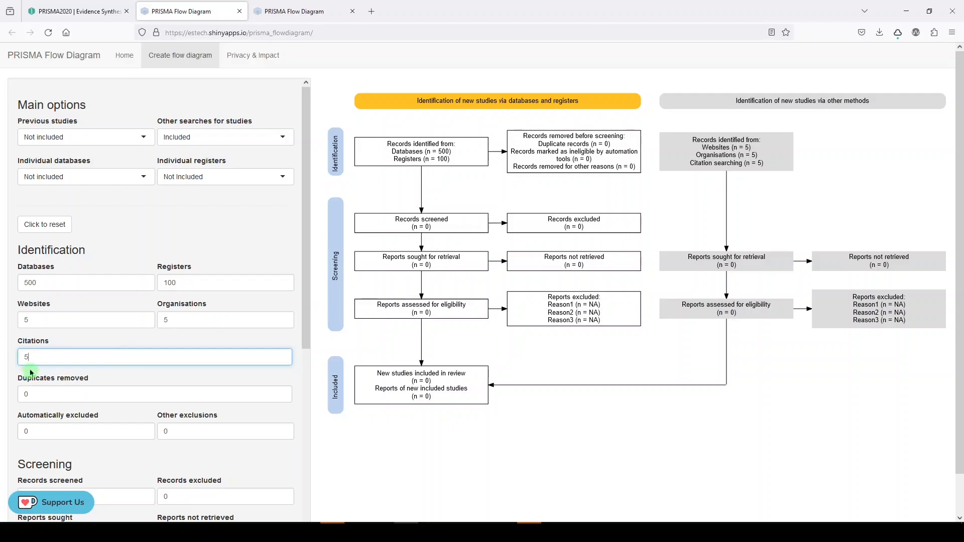
# Step: Enter records removed before screening: 300 duplicates, 5 automatically excluded, 10 other reasons
pyautogui.click(153, 394)
pyautogui.write('300')
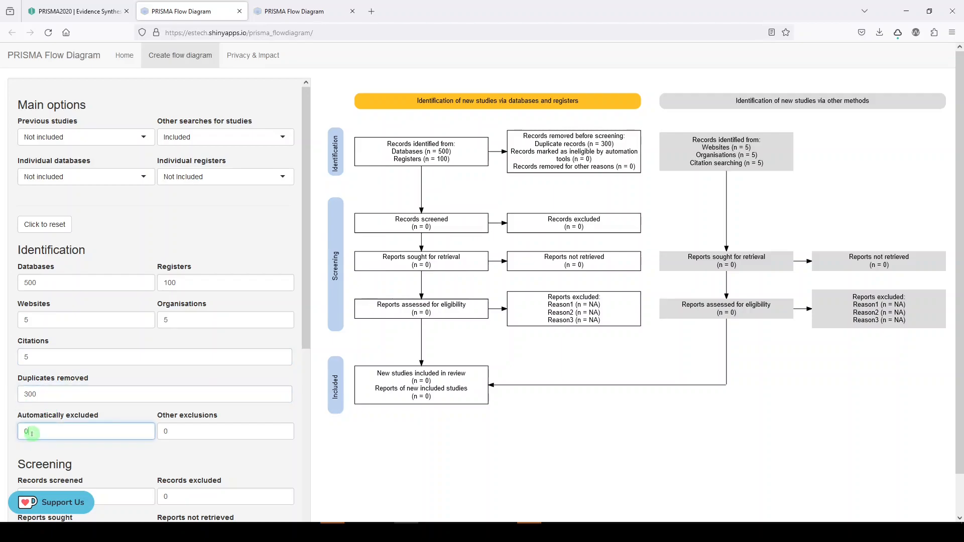
pyautogui.scroll(-3)
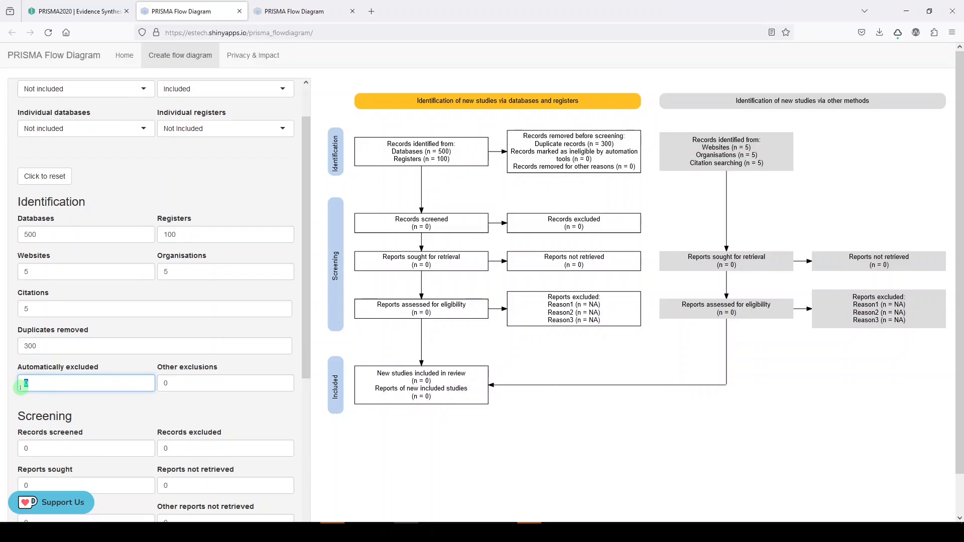
pyautogui.write('5')
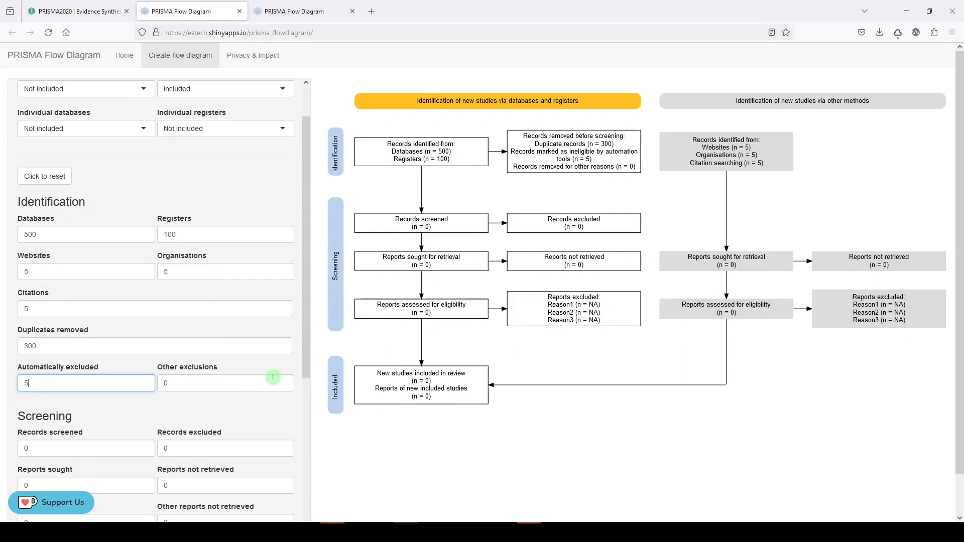
pyautogui.write('10')
pyautogui.click(86, 448)
pyautogui.write('300')
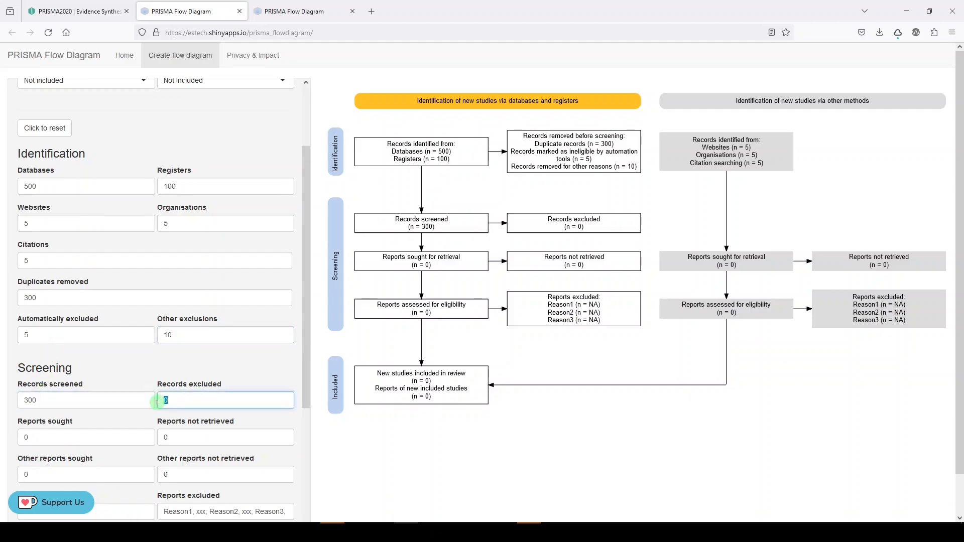
# Step: Enter screening counts: 150 records excluded, 50 reports not retrieved, 100 reports sought
pyautogui.write('150')
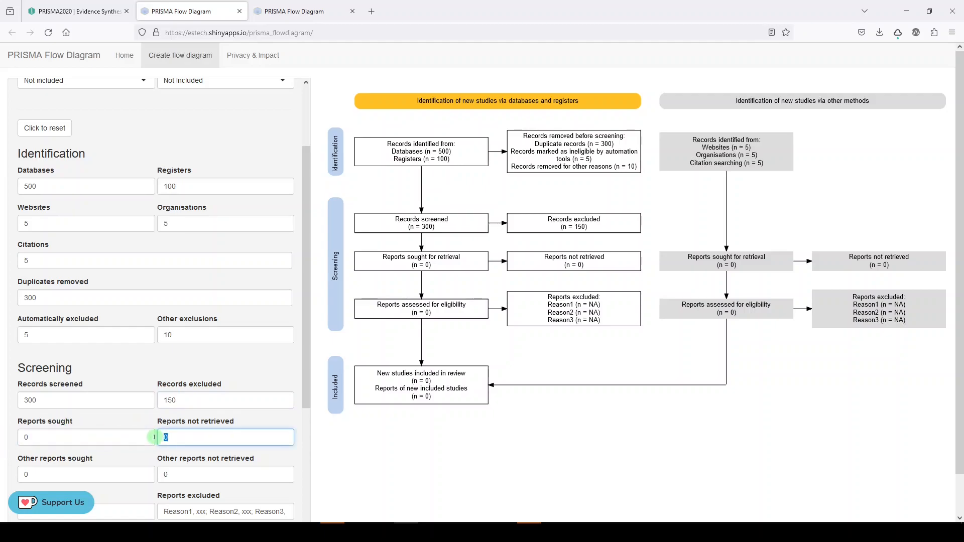
pyautogui.write('50')
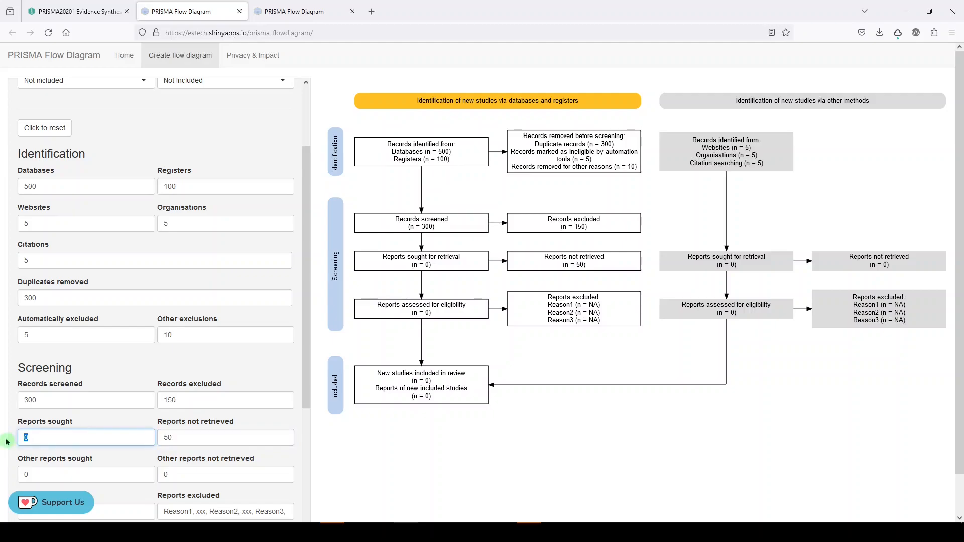
pyautogui.write('100')
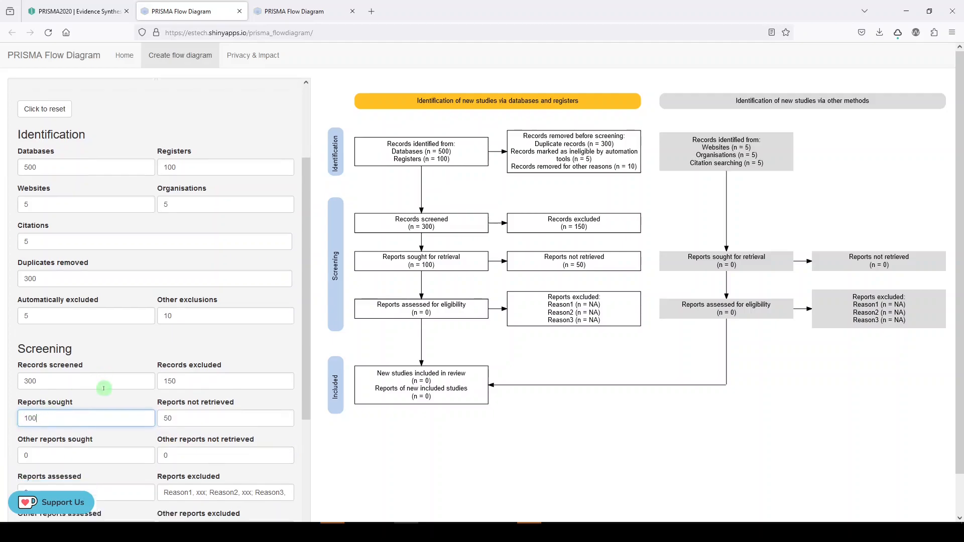
pyautogui.scroll(-3)
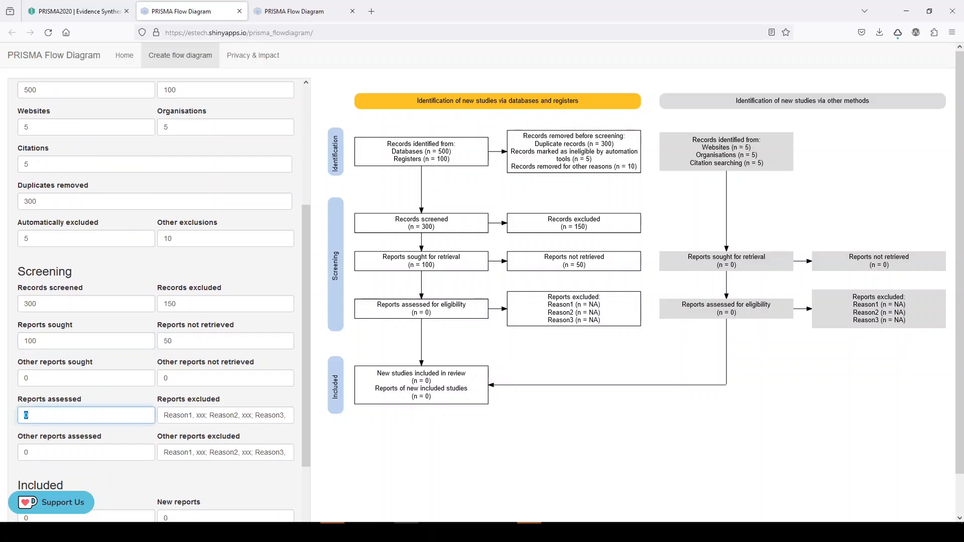
# Step: Set 100 reports assessed and exclusion reasons Wrong Population, Wrong Intervention, Geography, 25 each
pyautogui.write('100')
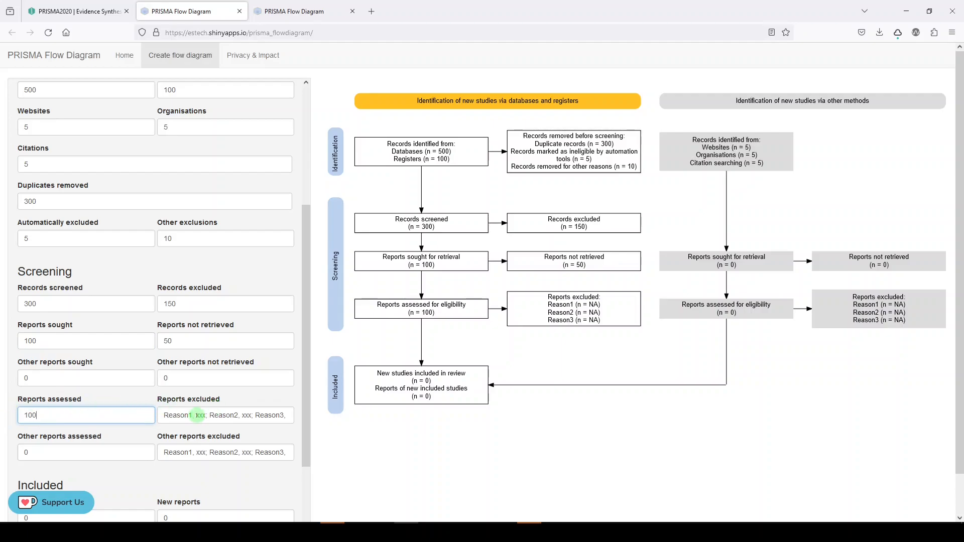
pyautogui.click(225, 415)
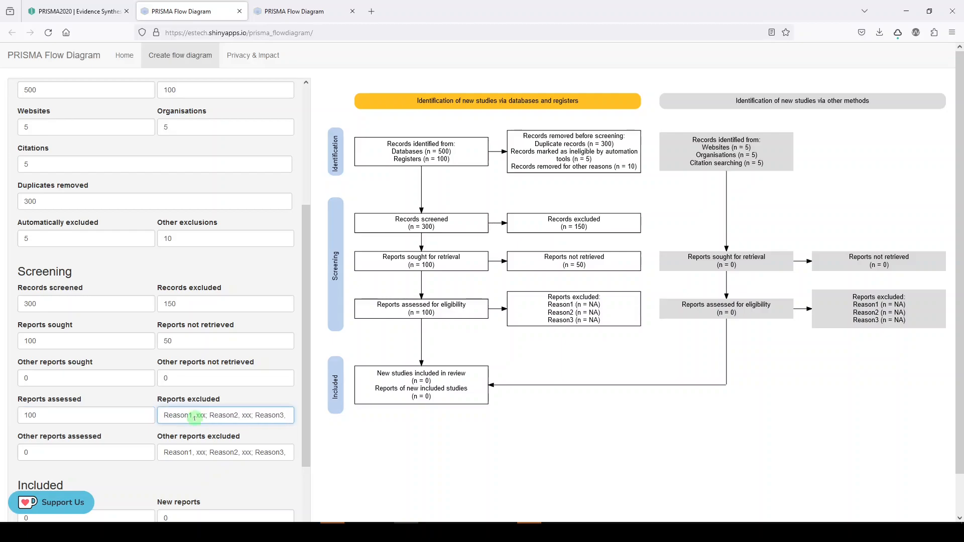
pyautogui.write('Wi')
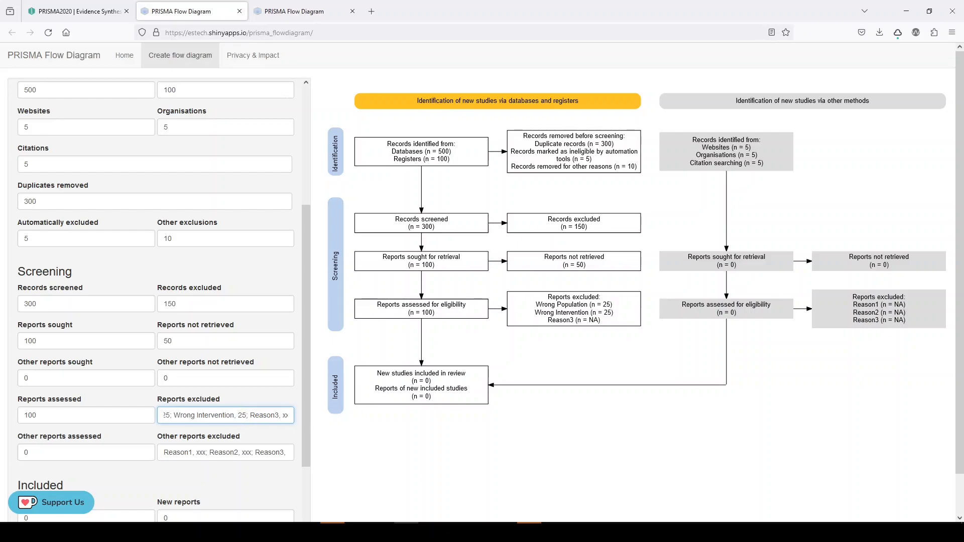
pyautogui.write('Ge')
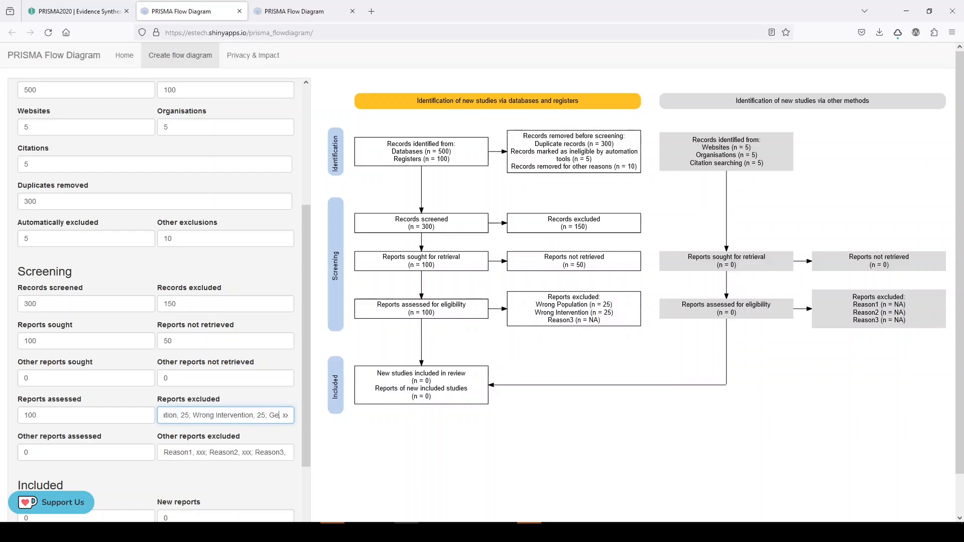
pyautogui.doubleClick(266, 415)
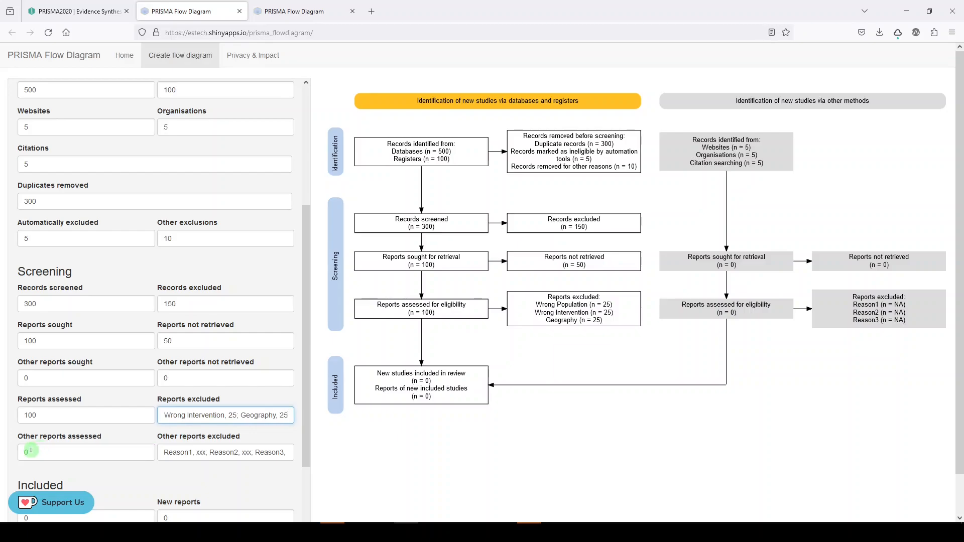
# Step: Fill other-methods reports: 5 sought, 4 not retrieved, 1 assessed, excluded Population 0, Intervention 1, Geography 0
pyautogui.scroll(-3)
pyautogui.write('1')
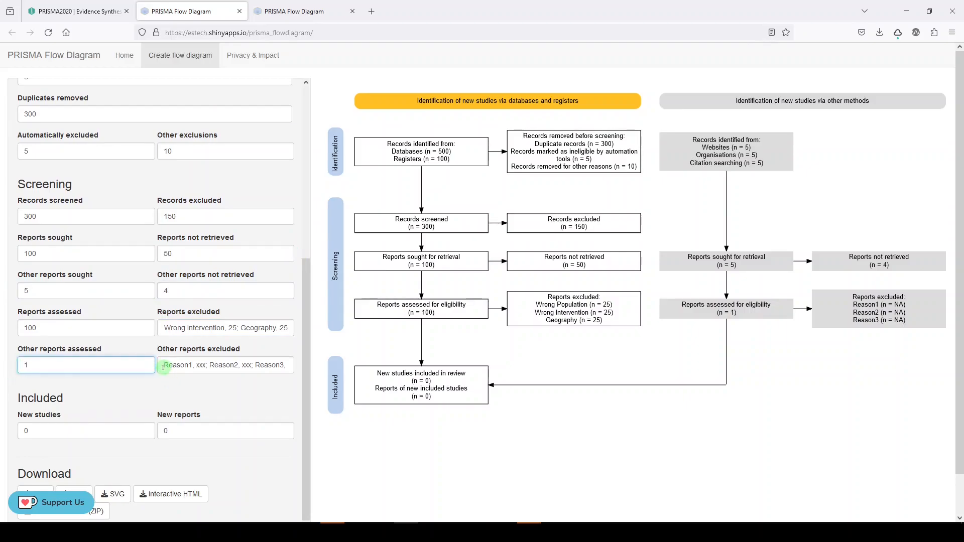
pyautogui.write('Populat')
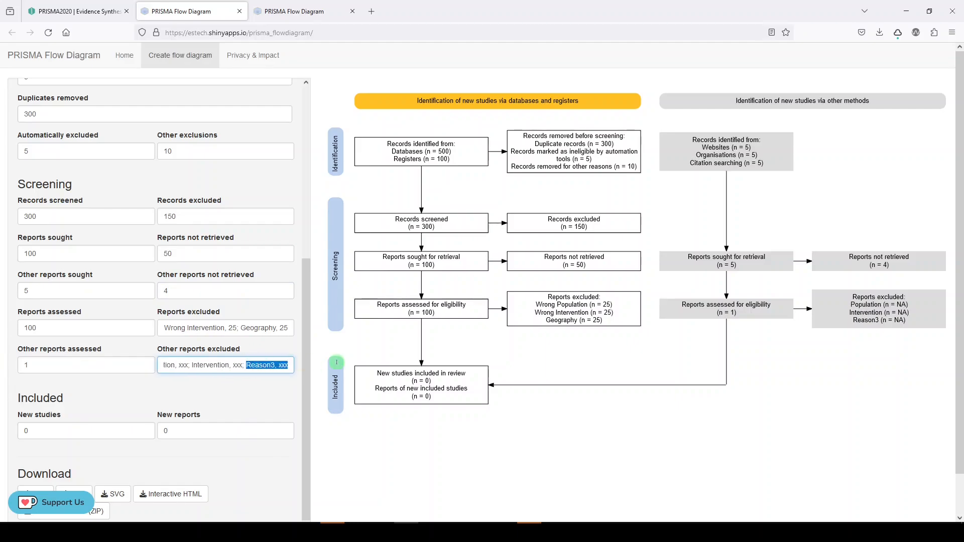
pyautogui.write('Geography')
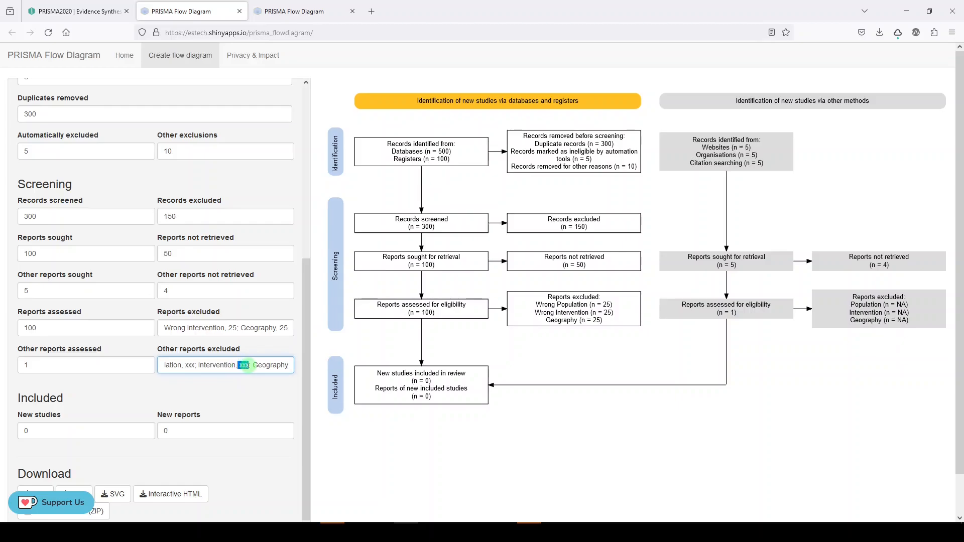
pyautogui.write('1')
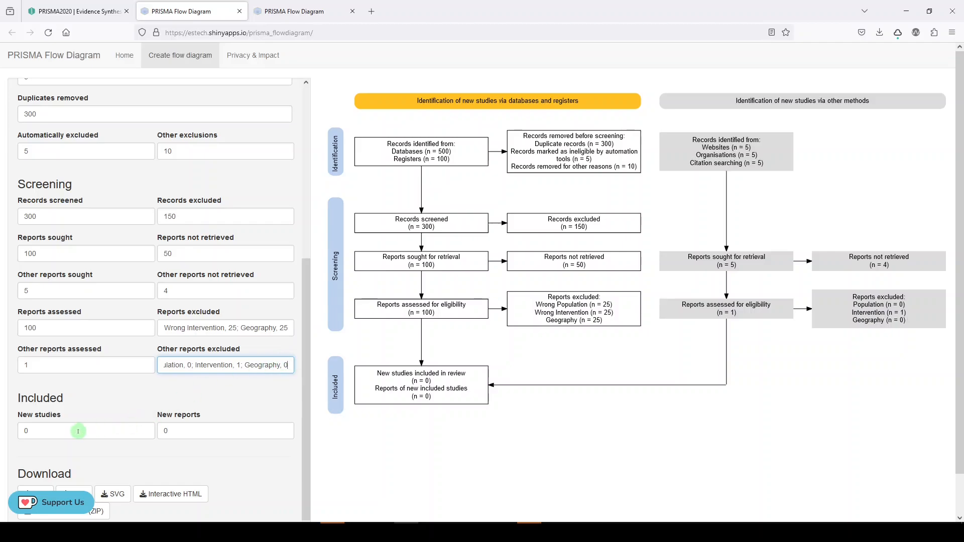
# Step: Enter 20 new studies included in review and 25 reports of new included studies
pyautogui.click(86, 430)
pyautogui.write('25')
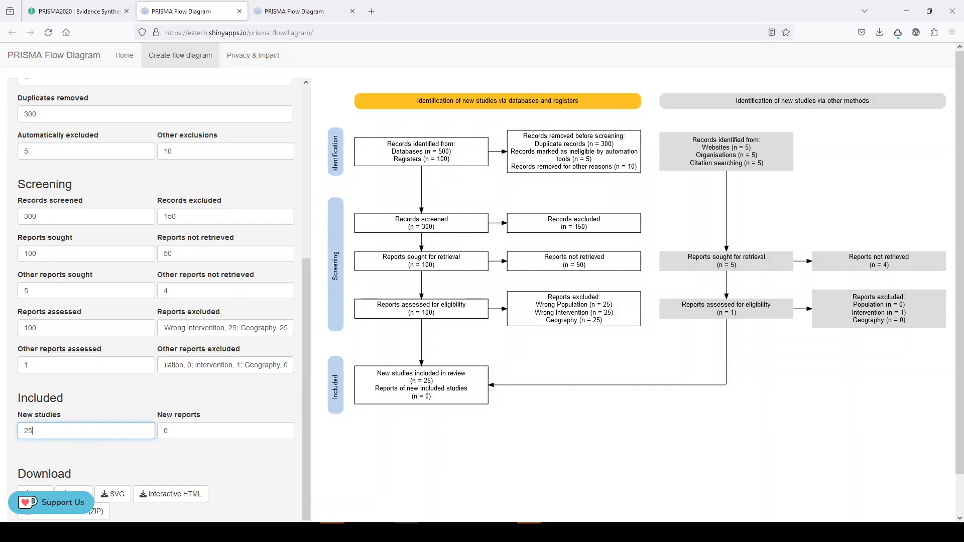
pyautogui.press('Backspace')
pyautogui.write('2')
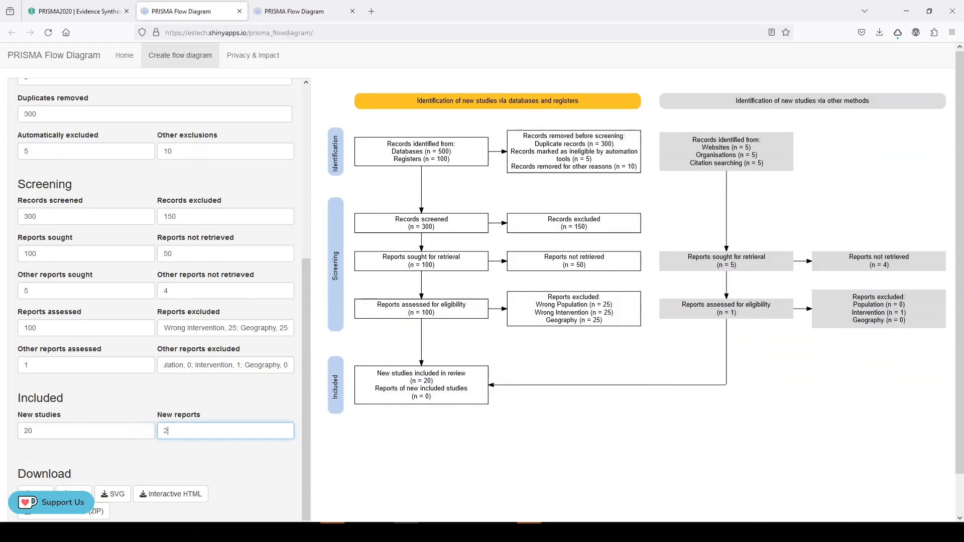
pyautogui.write('5')
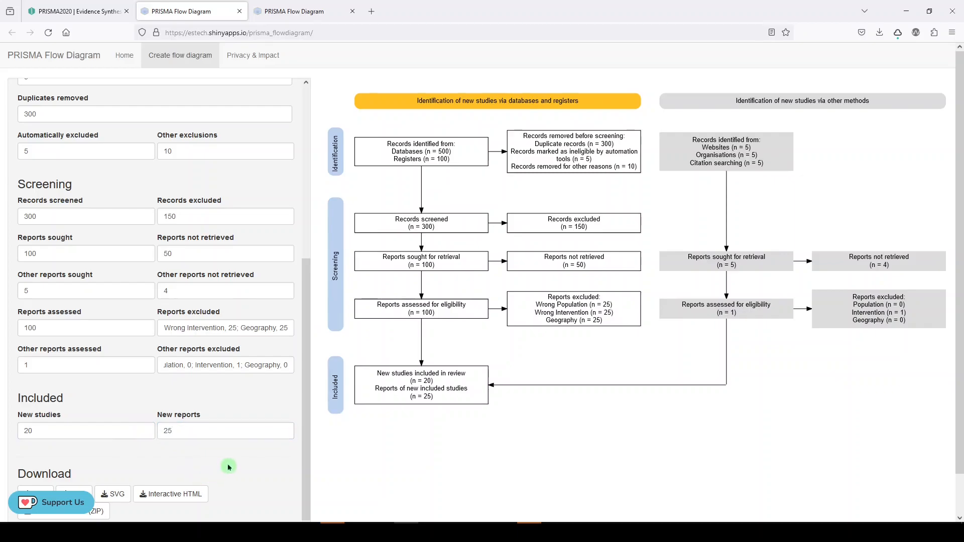
pyautogui.moveTo(215, 426)
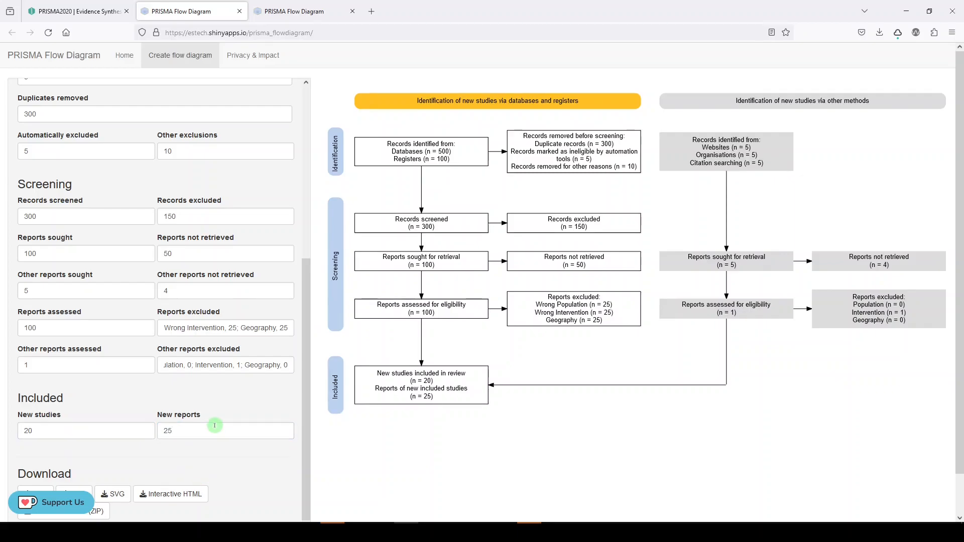
pyautogui.moveTo(453, 182)
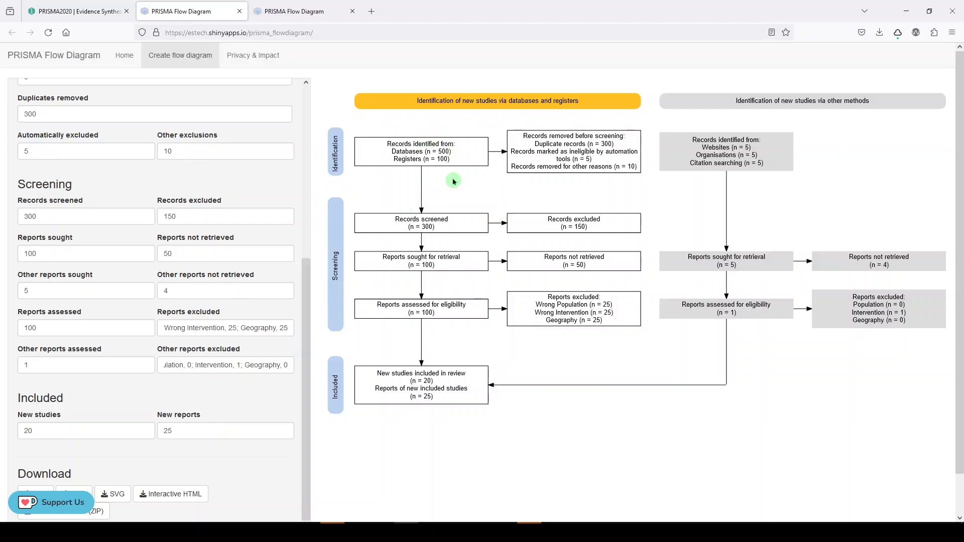
pyautogui.moveTo(554, 214)
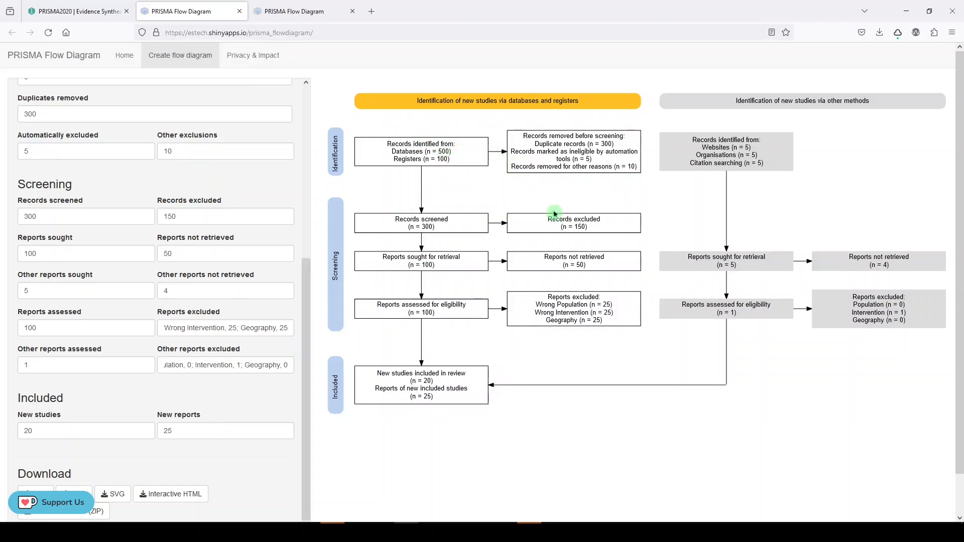
pyautogui.moveTo(482, 250)
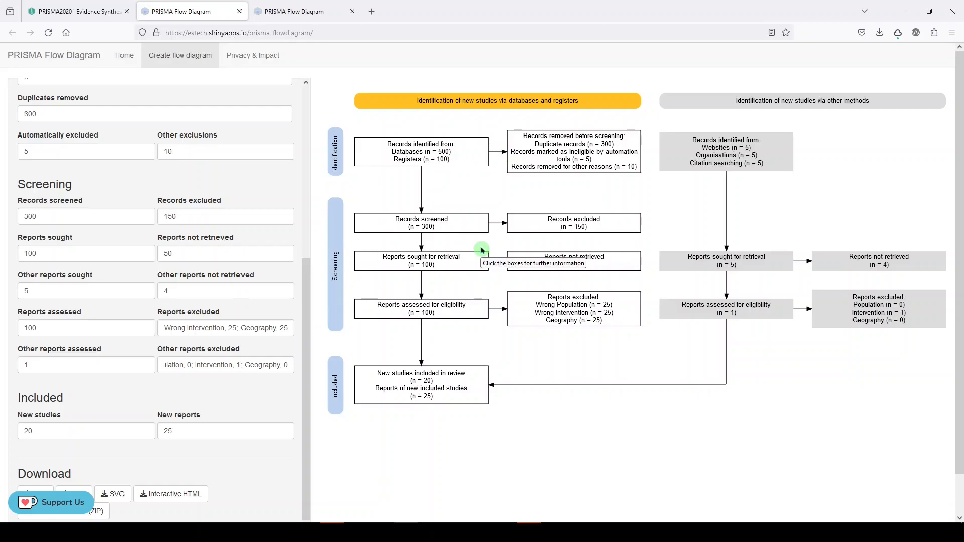
pyautogui.moveTo(490, 290)
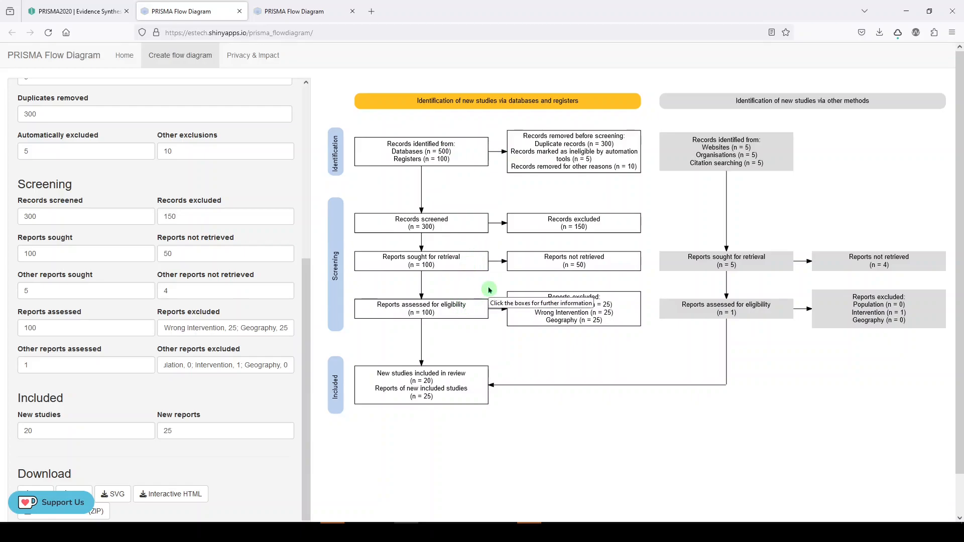
pyautogui.moveTo(499, 335)
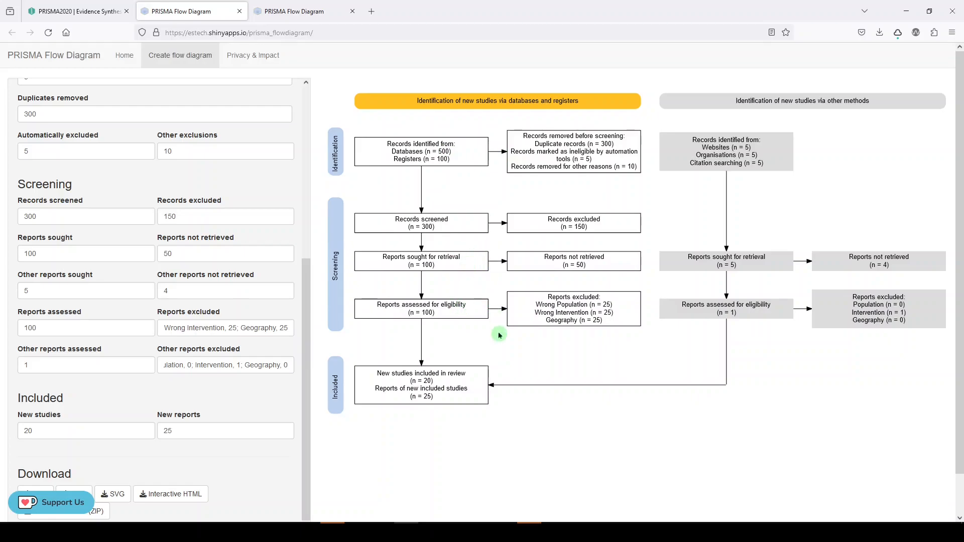
pyautogui.moveTo(495, 337)
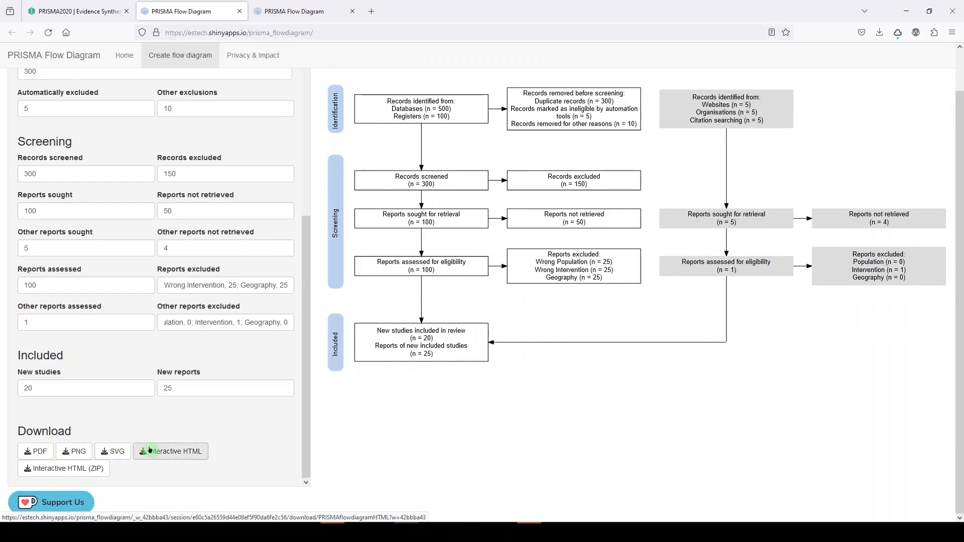
pyautogui.moveTo(63, 468)
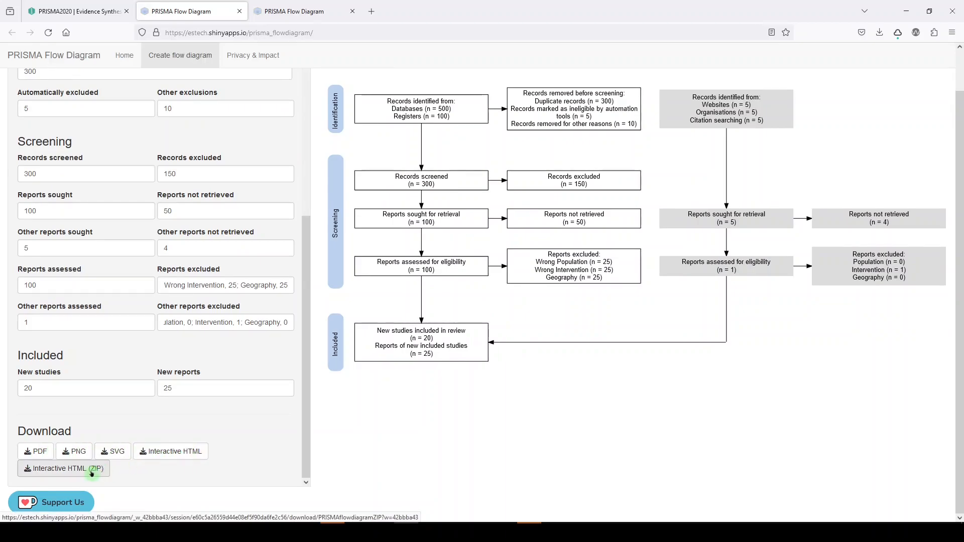
# Step: Download the diagram as prisma.png, dismiss the thank-you dialog and view the image
pyautogui.click(74, 451)
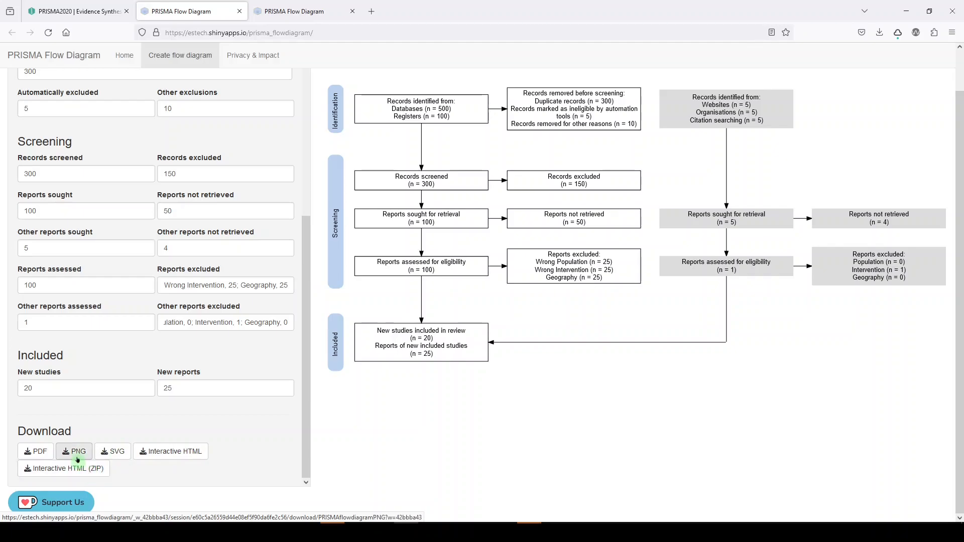
pyautogui.click(74, 451)
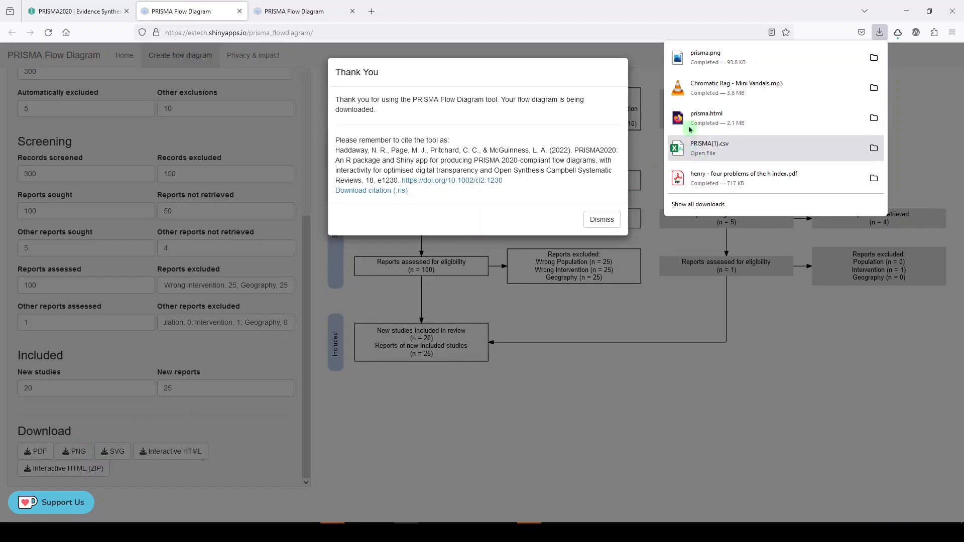
pyautogui.moveTo(713, 57)
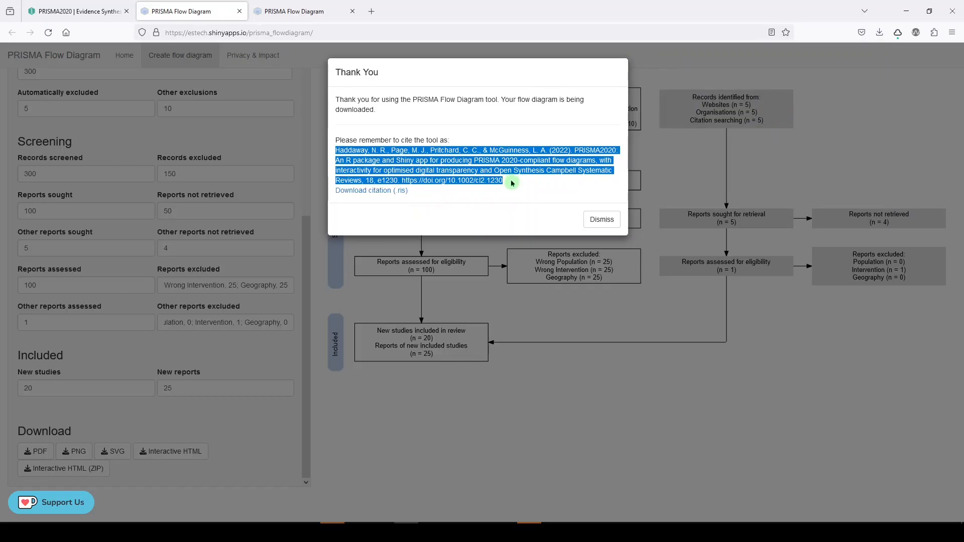
pyautogui.click(600, 219)
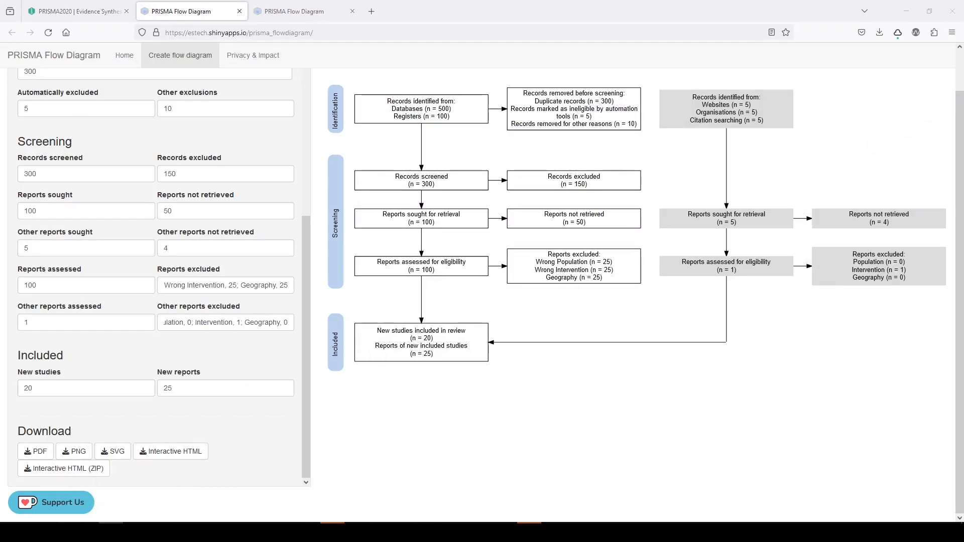
pyautogui.click(74, 451)
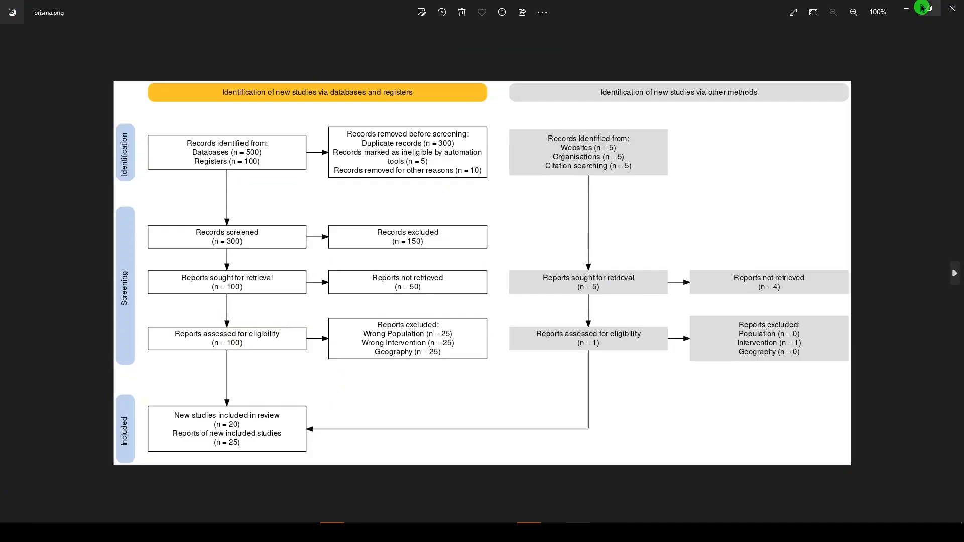